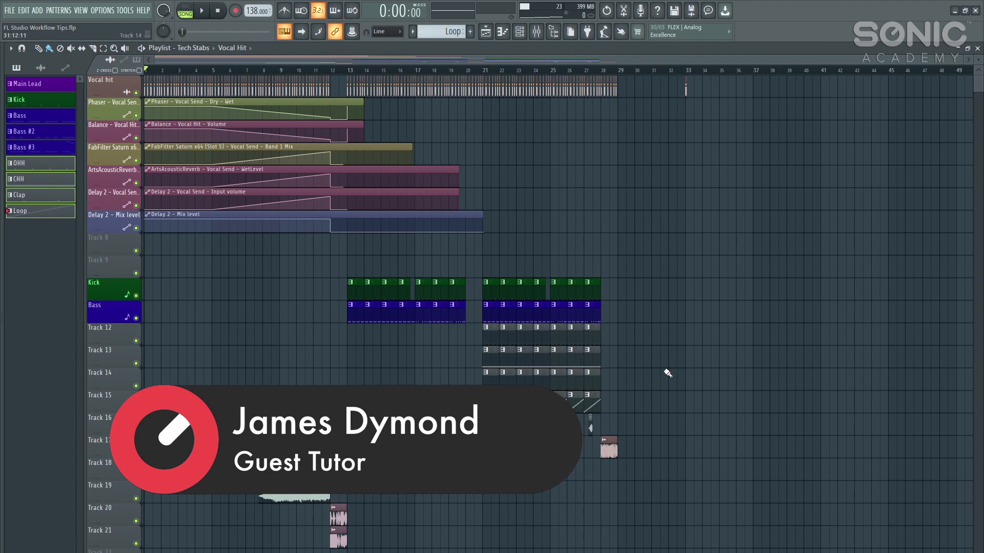
Step: Colour the OHH, CHH, Clap and Loop patterns Dark olive green (#193F15)
{"action": "left_click", "coordinate": [19, 179]}
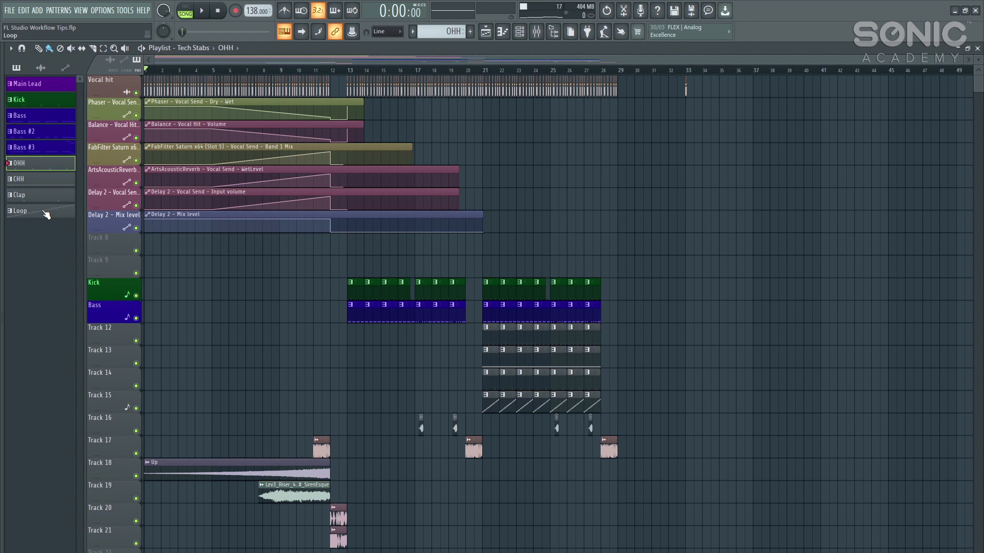
{"action": "left_click", "coordinate": [21, 210]}
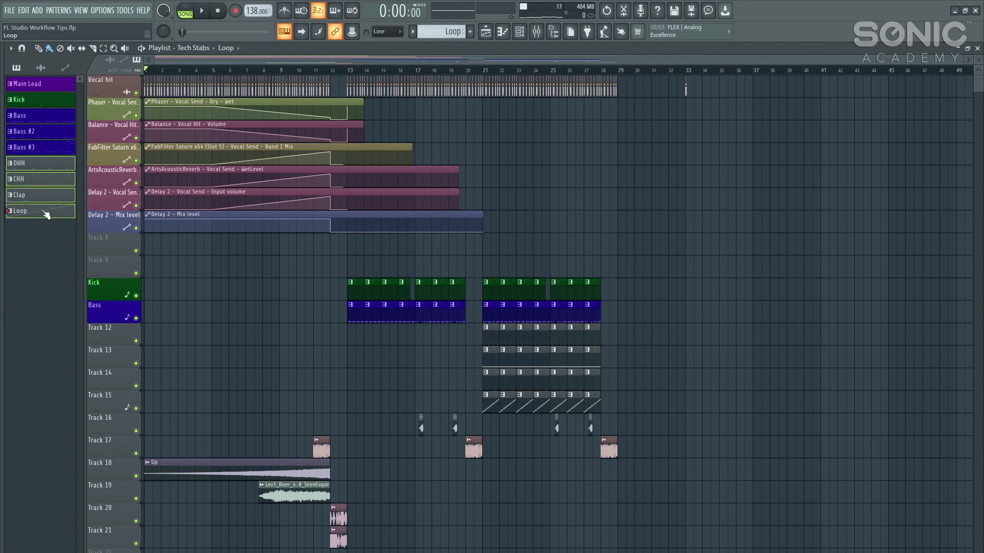
{"action": "right_click", "coordinate": [21, 211]}
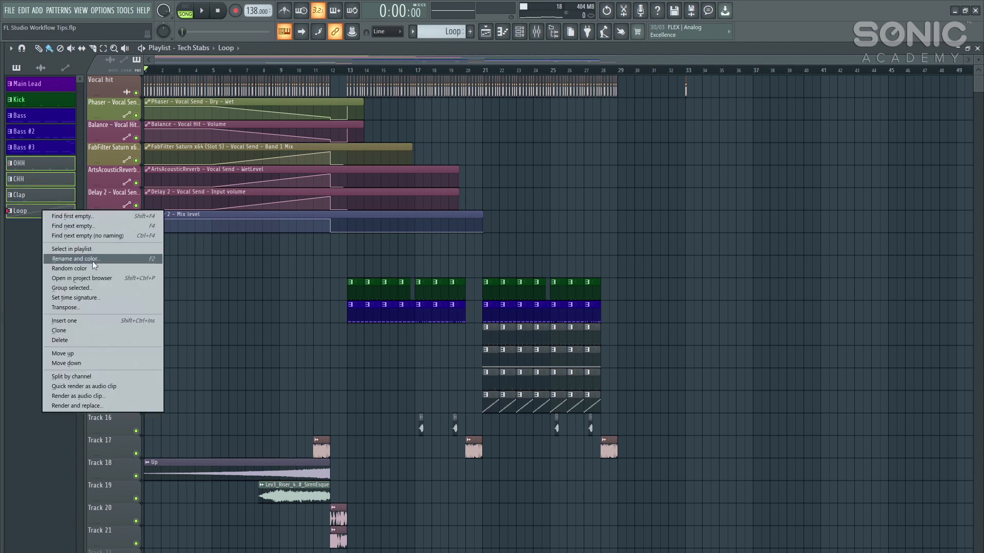
{"action": "left_click", "coordinate": [75, 259]}
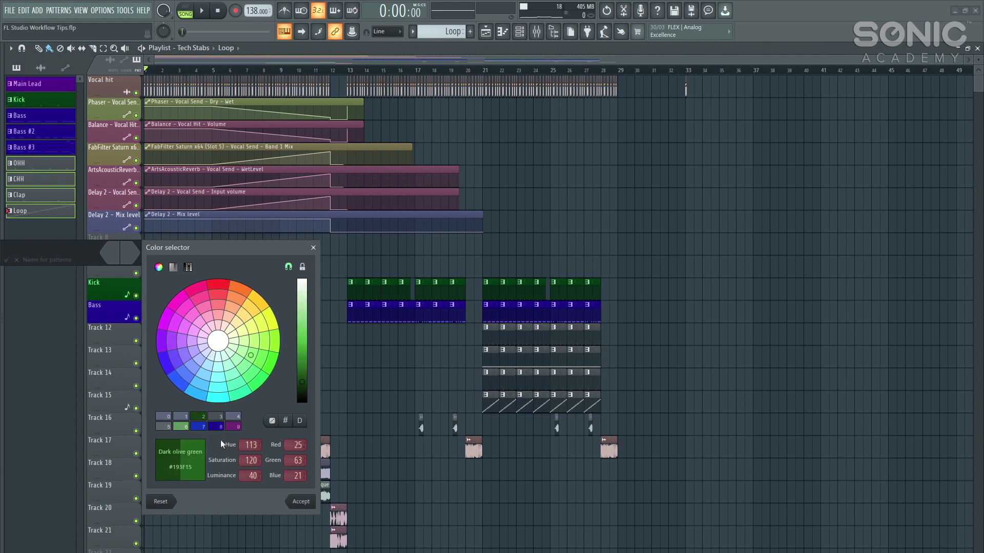
{"action": "left_click", "coordinate": [300, 502]}
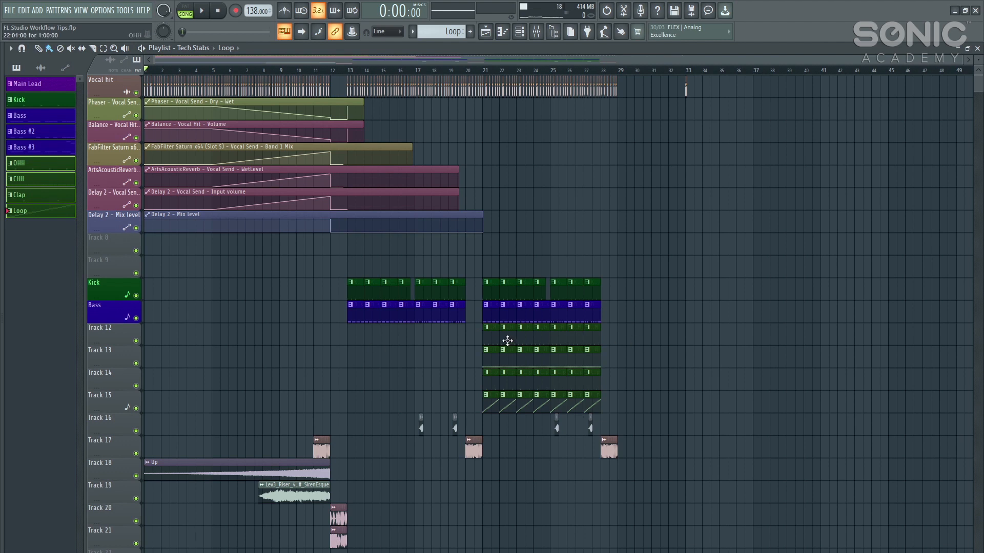
{"action": "mouse_move", "coordinate": [112, 338]}
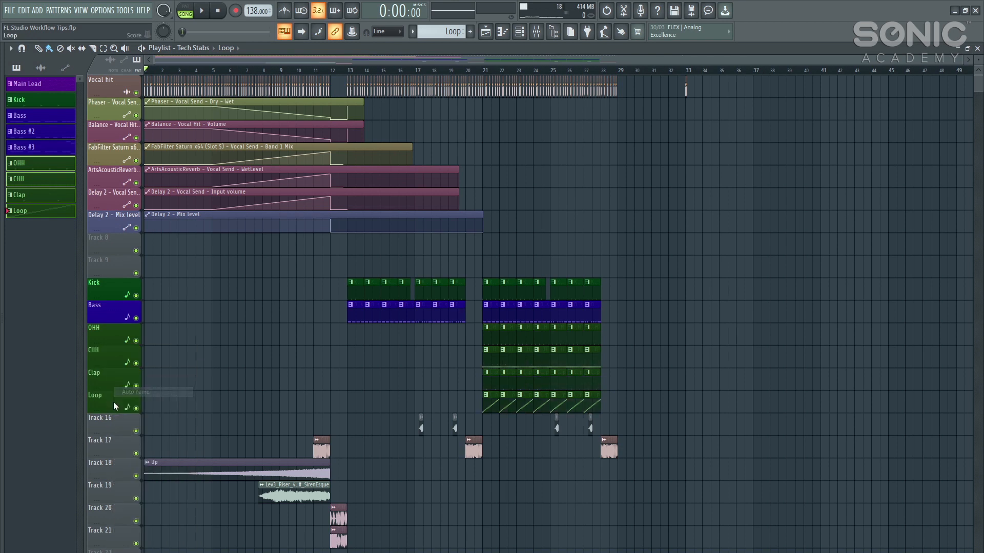
{"action": "mouse_move", "coordinate": [429, 369]}
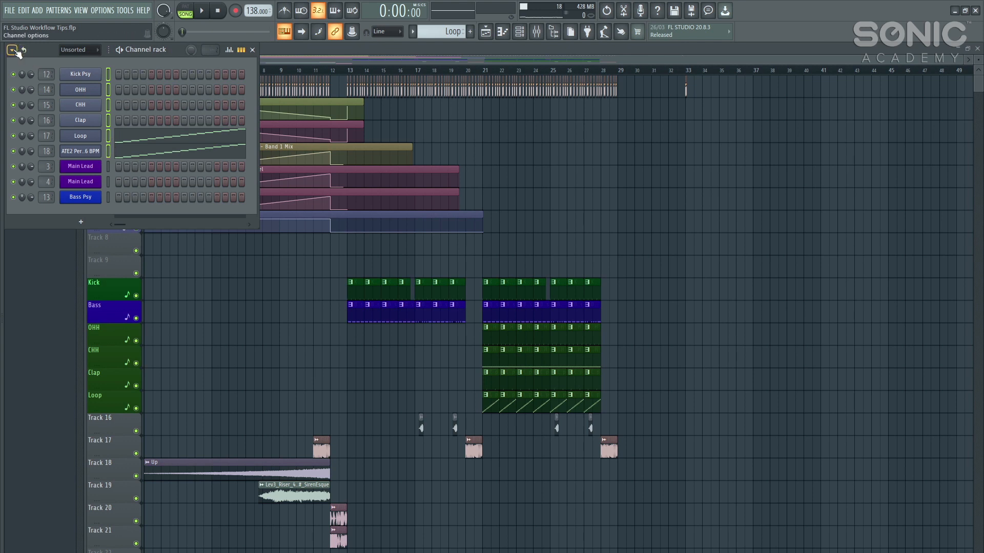
Step: Apply a green-to-grey gradient colour to the Kick Psy, OHH, CHH, Clap and Loop channels
{"action": "left_click", "coordinate": [10, 50]}
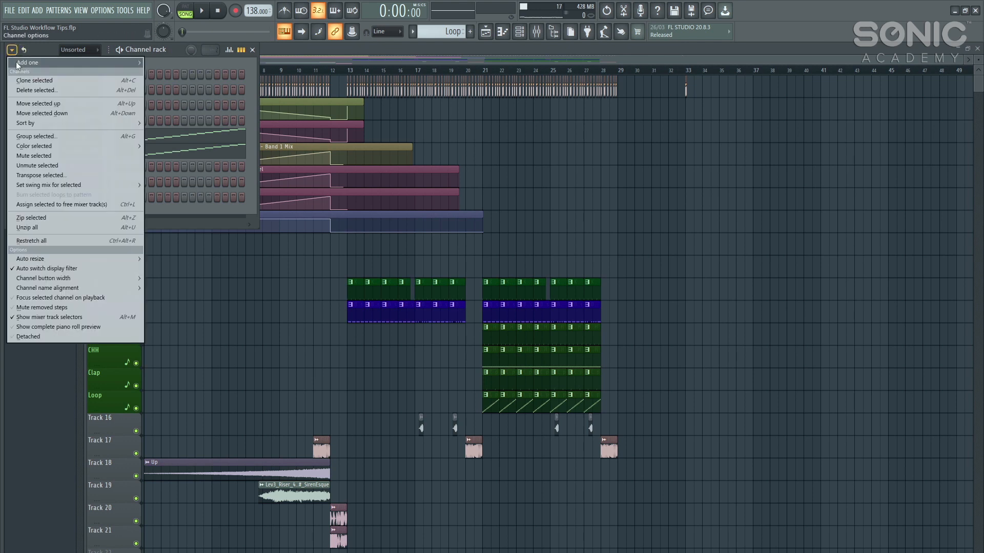
{"action": "mouse_move", "coordinate": [71, 134]}
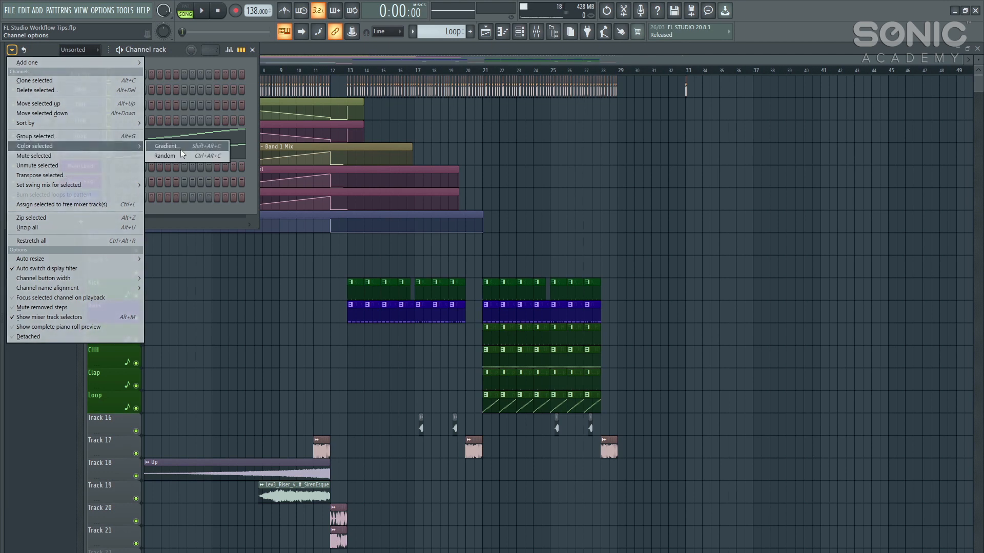
{"action": "left_click", "coordinate": [165, 146]}
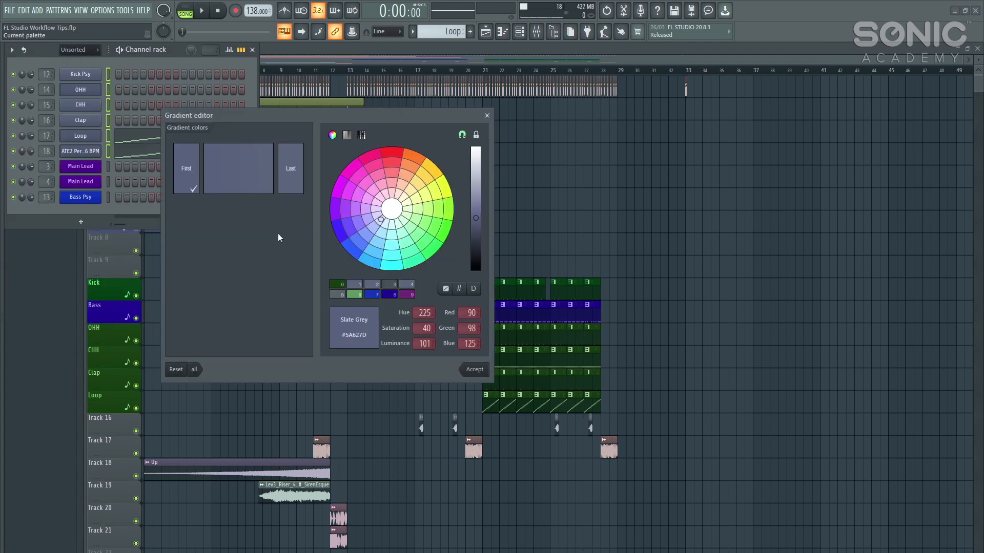
{"action": "mouse_move", "coordinate": [193, 175]}
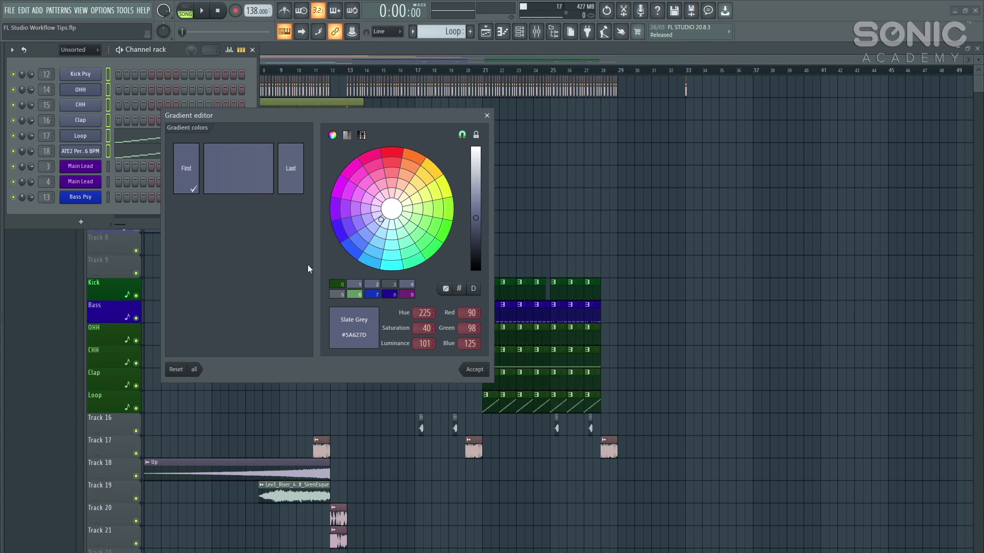
{"action": "left_click", "coordinate": [424, 222]}
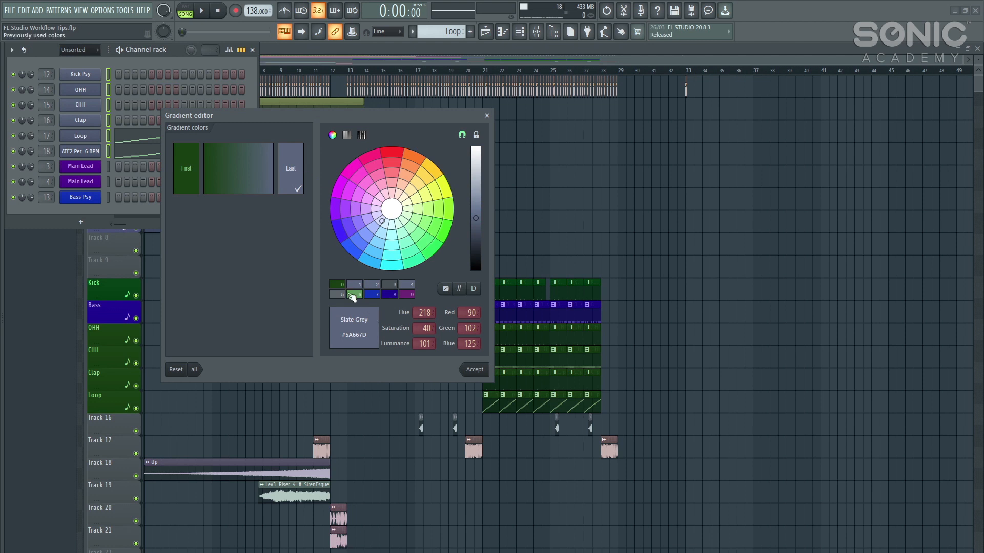
{"action": "left_click", "coordinate": [473, 369]}
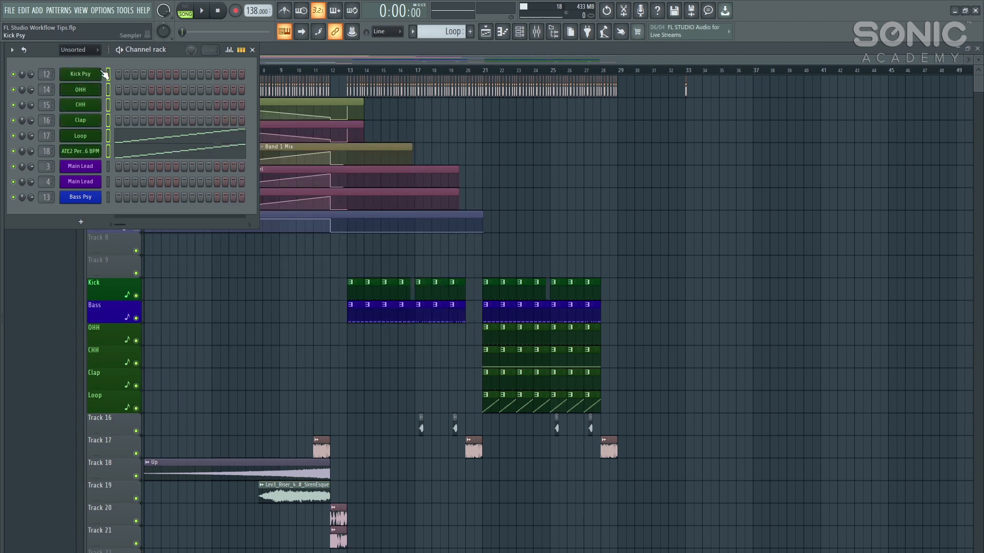
{"action": "left_click", "coordinate": [535, 32]}
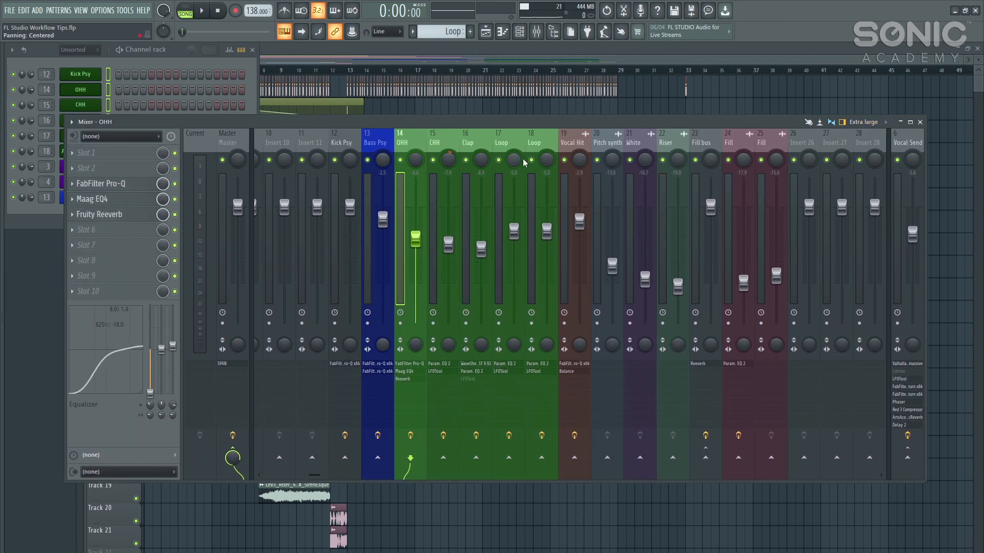
Step: Try the Compact and Wide mixer layouts, then settle on Extra large
{"action": "left_click", "coordinate": [885, 122]}
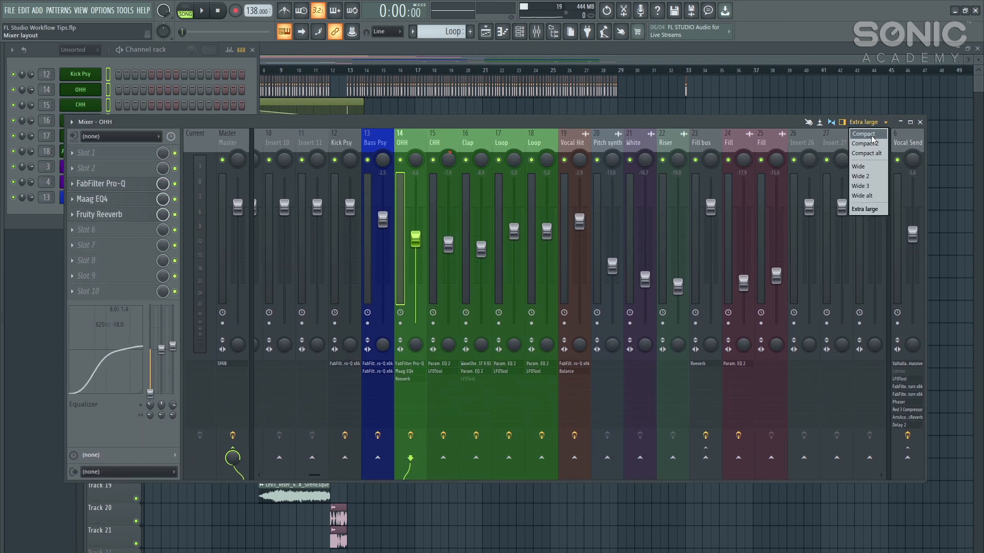
{"action": "left_click", "coordinate": [863, 133]}
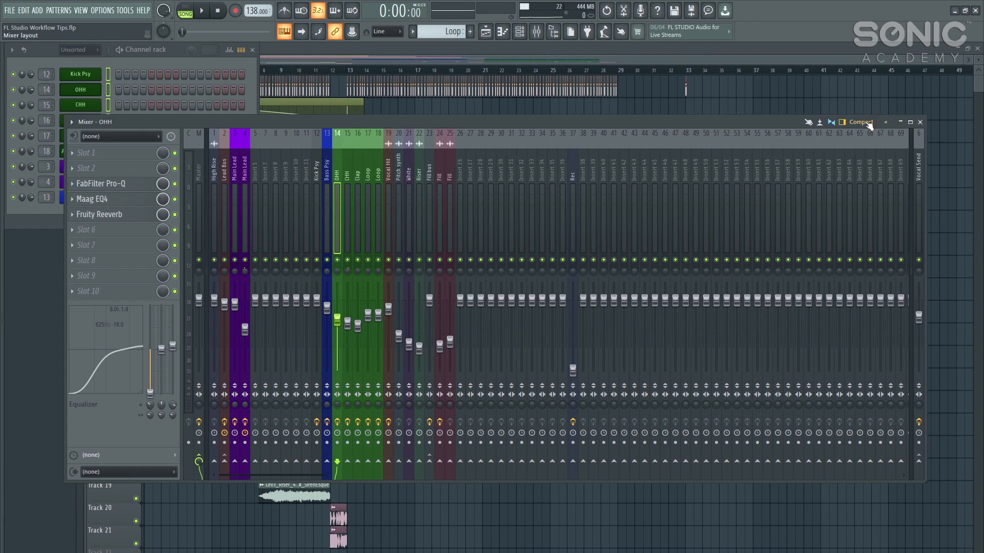
{"action": "left_click", "coordinate": [864, 121]}
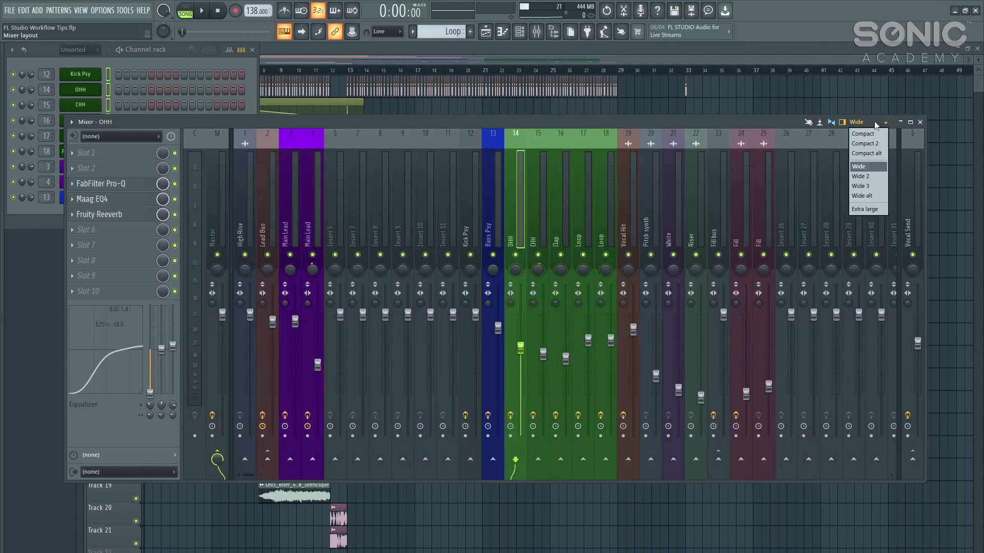
{"action": "left_click", "coordinate": [864, 209]}
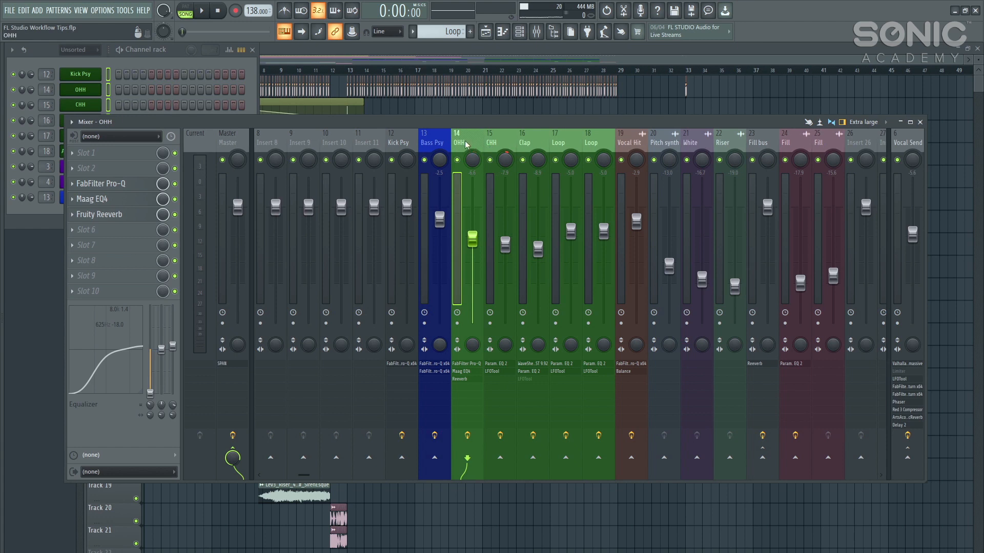
Step: Add mixer separators before the Kick Psy, OHH, Vocal Hit and Fill bus tracks
{"action": "right_click", "coordinate": [465, 143]}
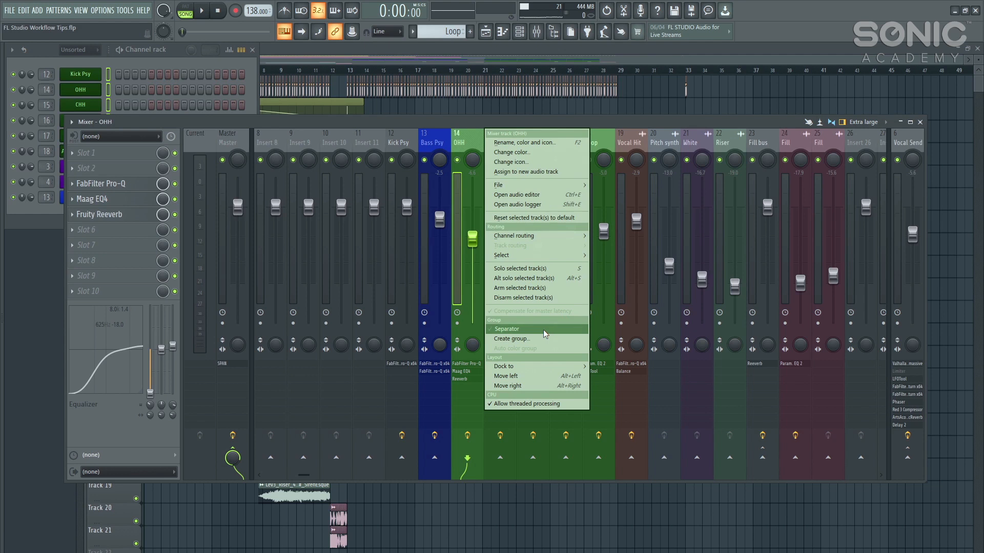
{"action": "left_click", "coordinate": [506, 329]}
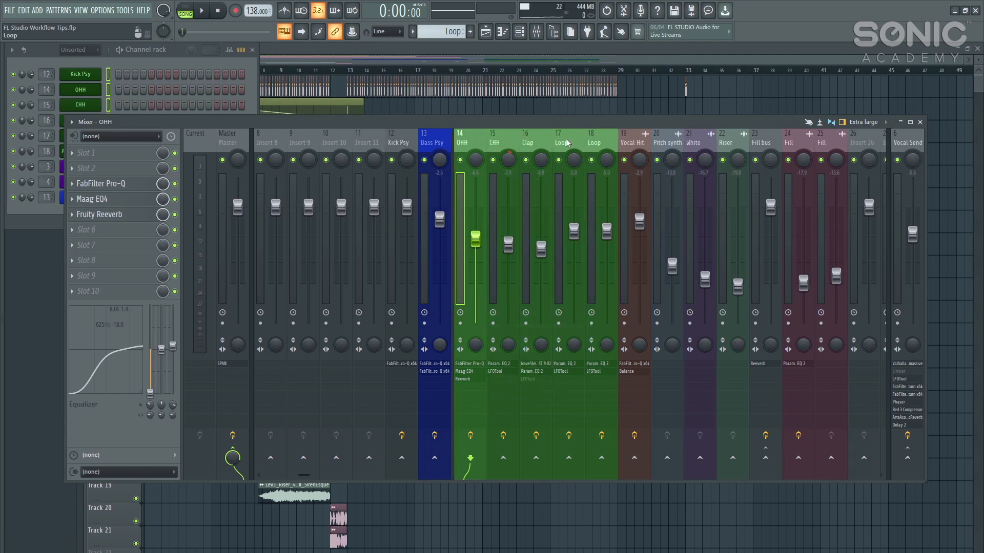
{"action": "right_click", "coordinate": [632, 143]}
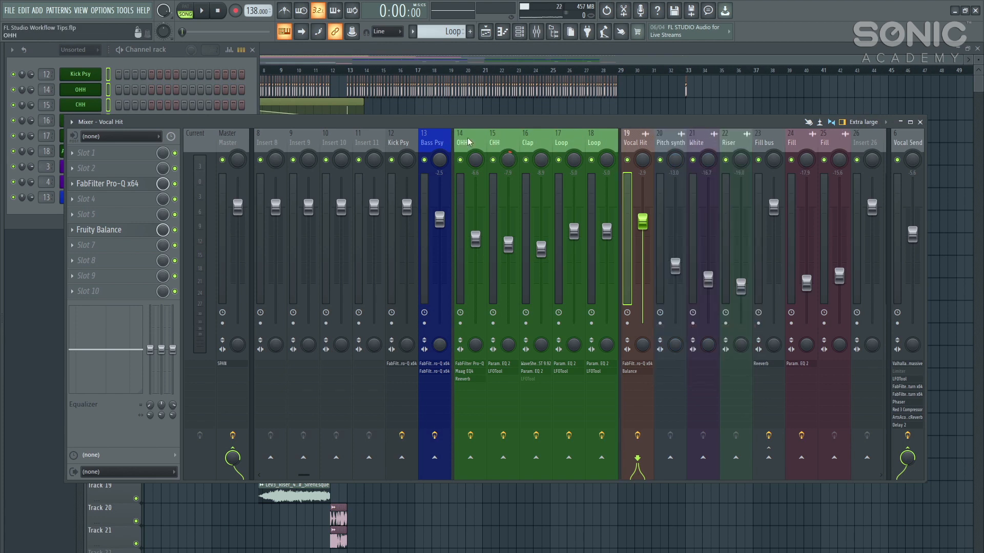
{"action": "right_click", "coordinate": [398, 143]}
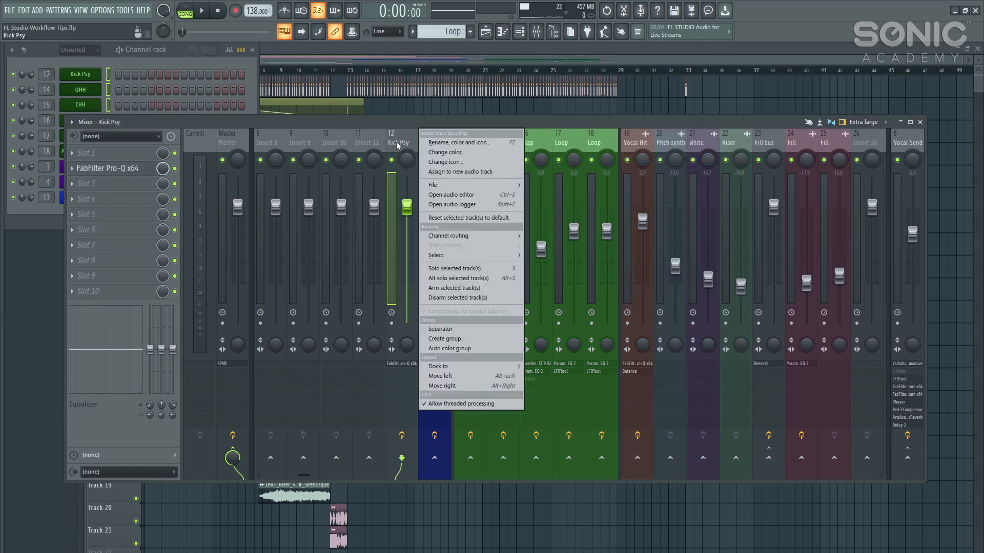
{"action": "left_click", "coordinate": [440, 329]}
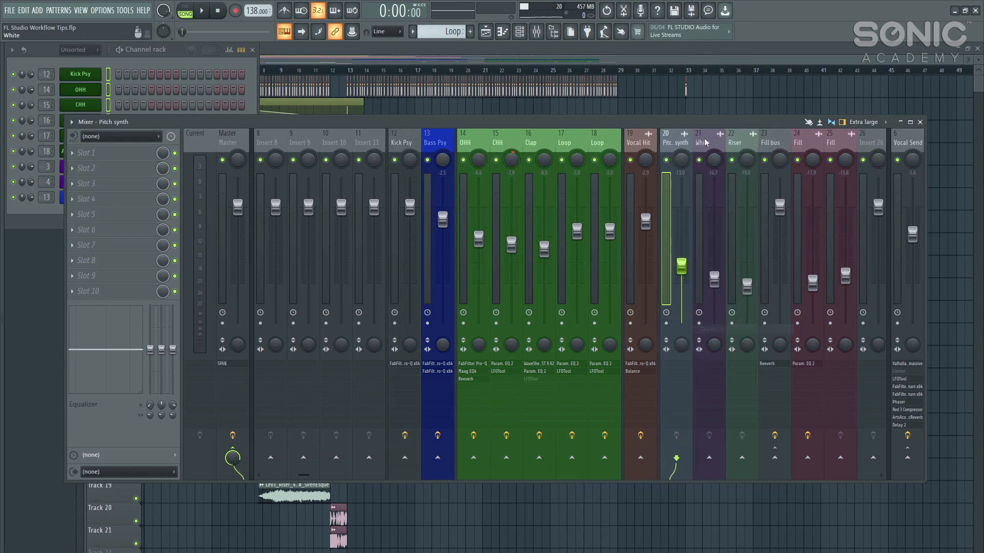
{"action": "right_click", "coordinate": [770, 142]}
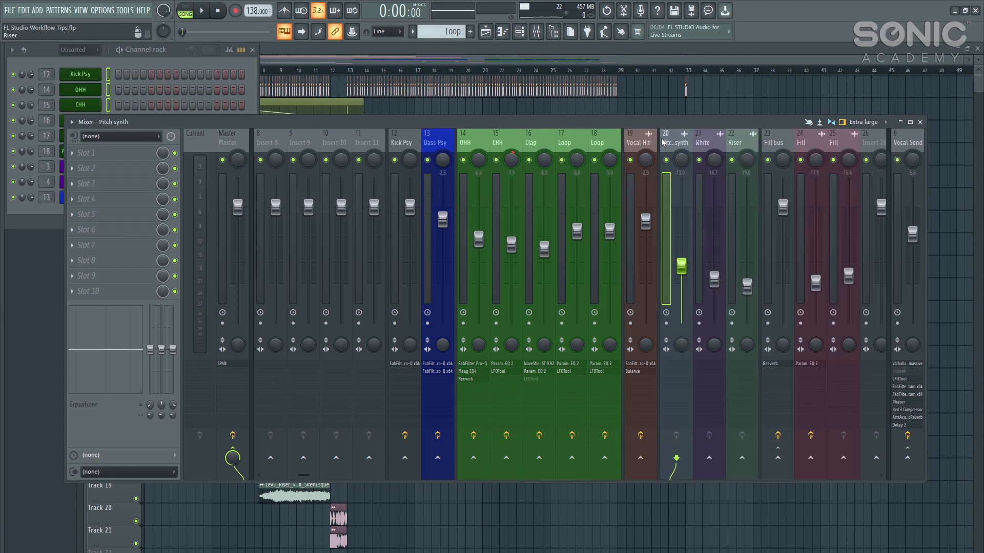
{"action": "left_click", "coordinate": [773, 142]}
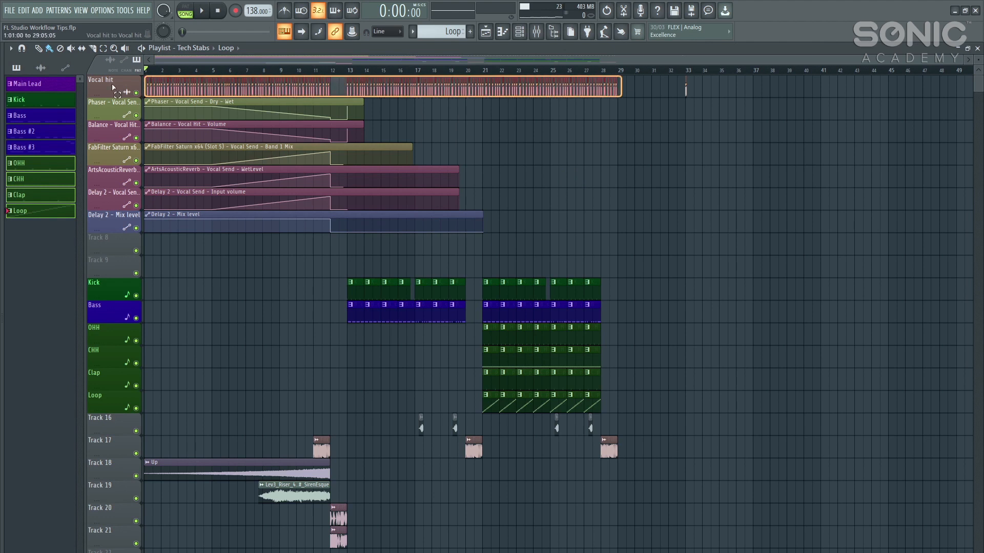
Step: Group the six automation tracks with the Vocal hit track and collapse that group
{"action": "left_click_drag", "start_coordinate": [223, 101], "coordinate": [335, 232]}
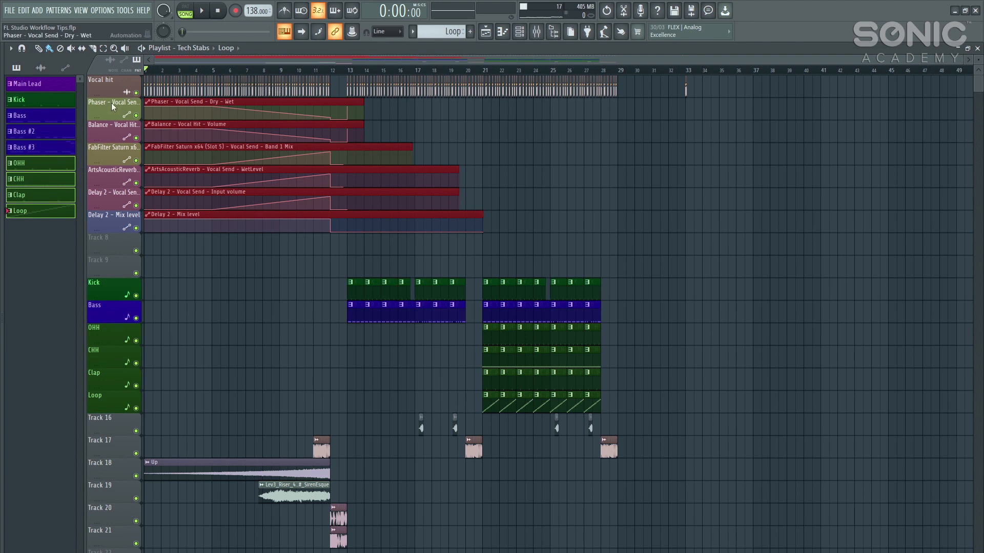
{"action": "right_click", "coordinate": [114, 105]}
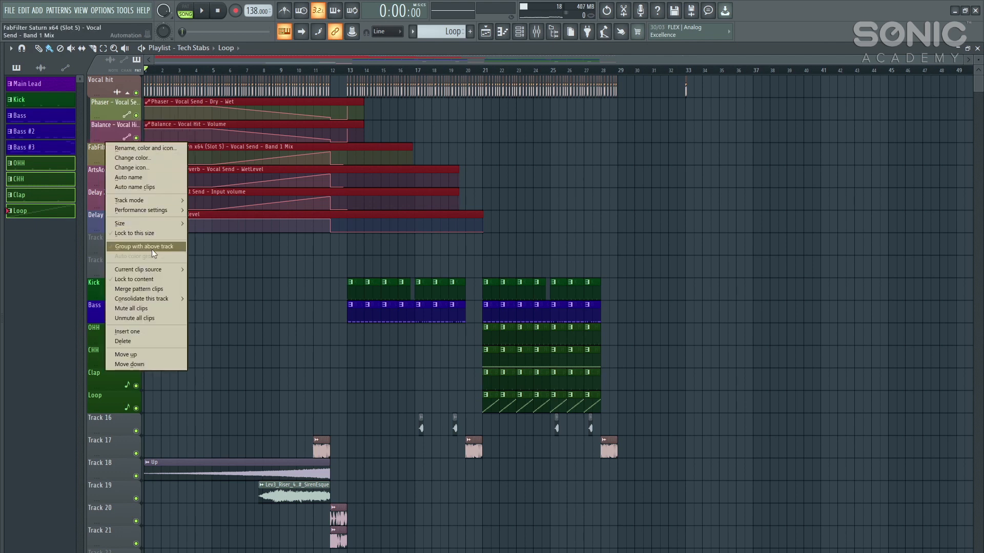
{"action": "left_click", "coordinate": [145, 247]}
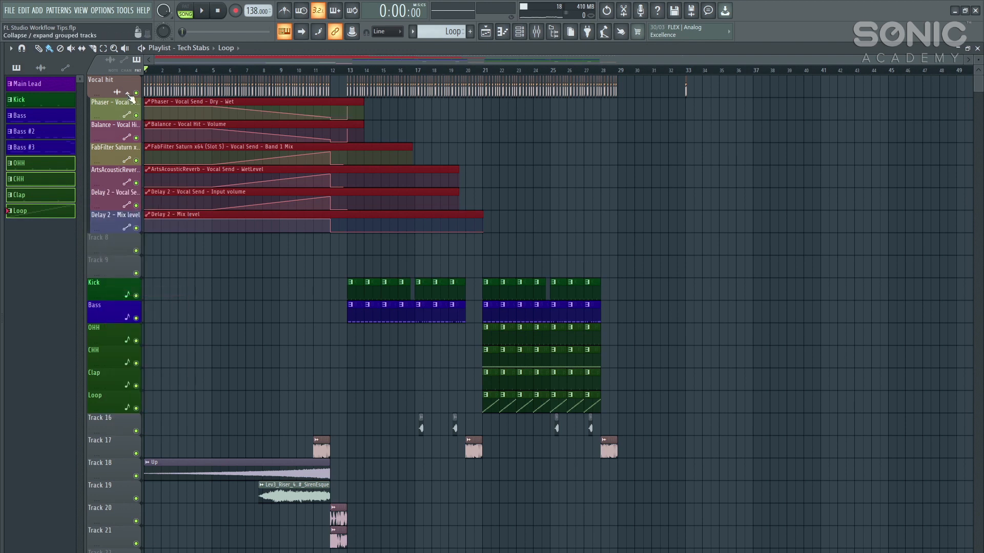
{"action": "left_click", "coordinate": [129, 92]}
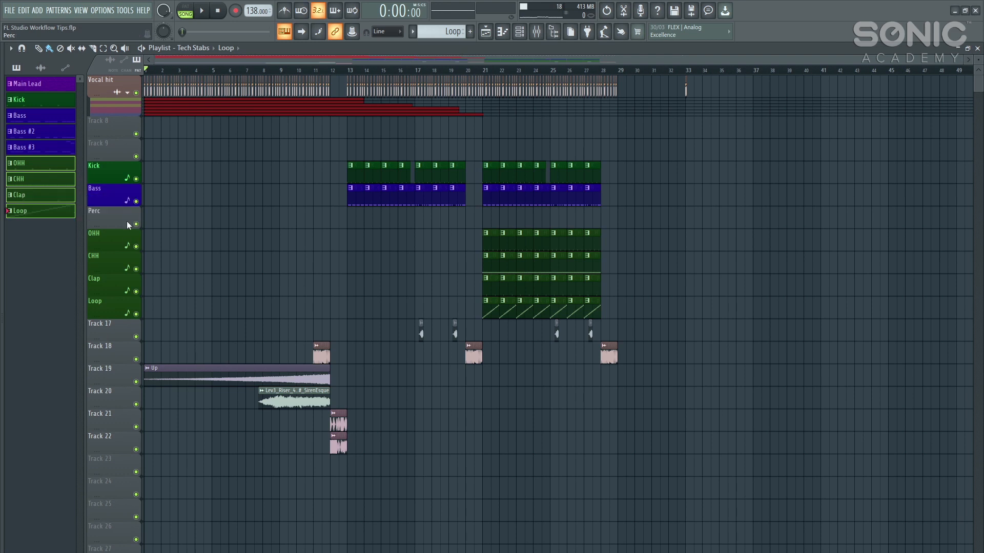
Step: Group the OHH, CHH, Clap and Loop tracks under Perc, then change Track 17's options
{"action": "right_click", "coordinate": [103, 226]}
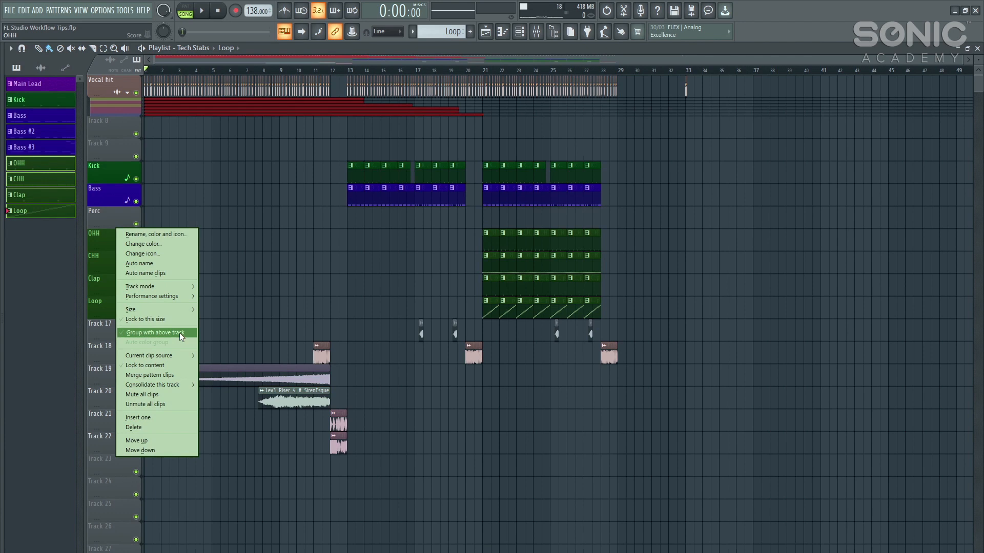
{"action": "left_click", "coordinate": [154, 332]}
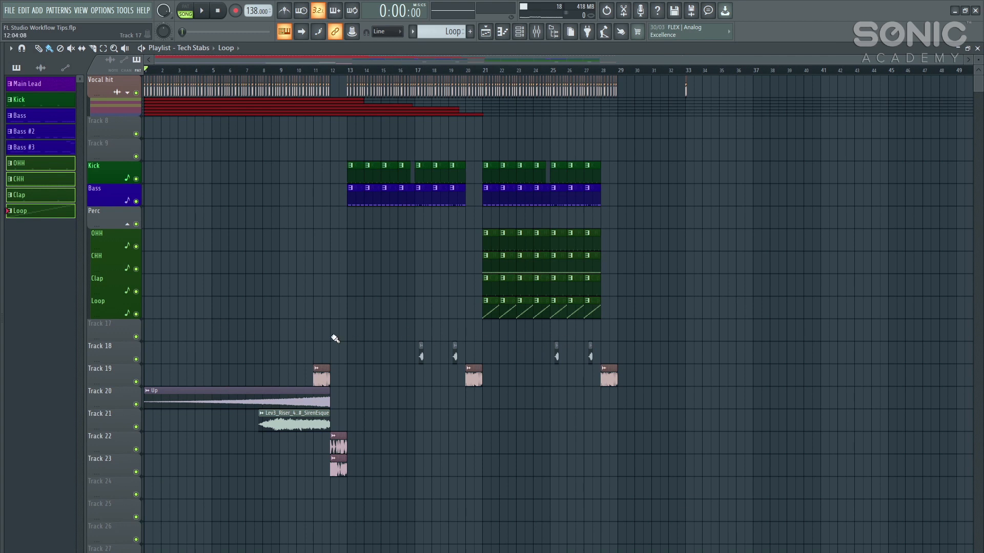
{"action": "mouse_move", "coordinate": [578, 337]}
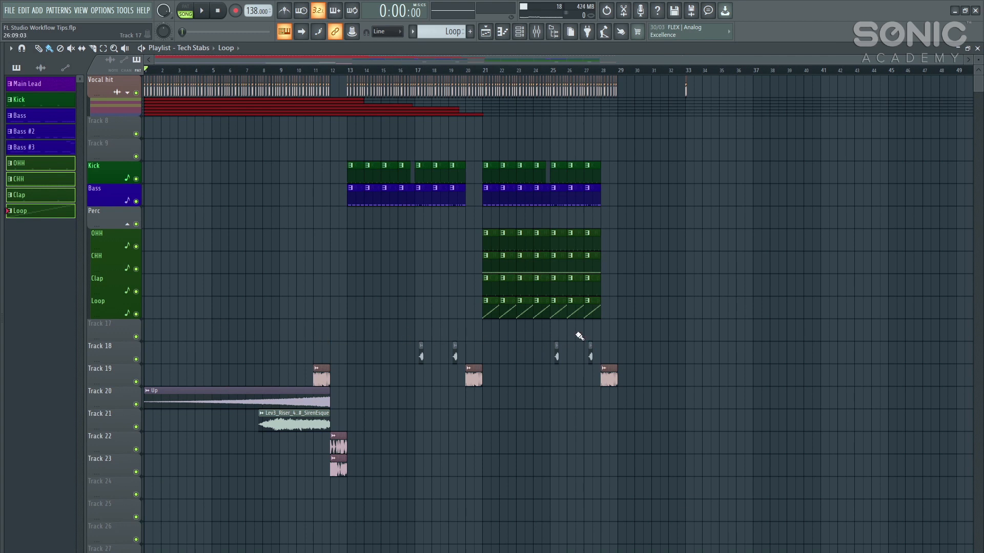
{"action": "right_click", "coordinate": [100, 323]}
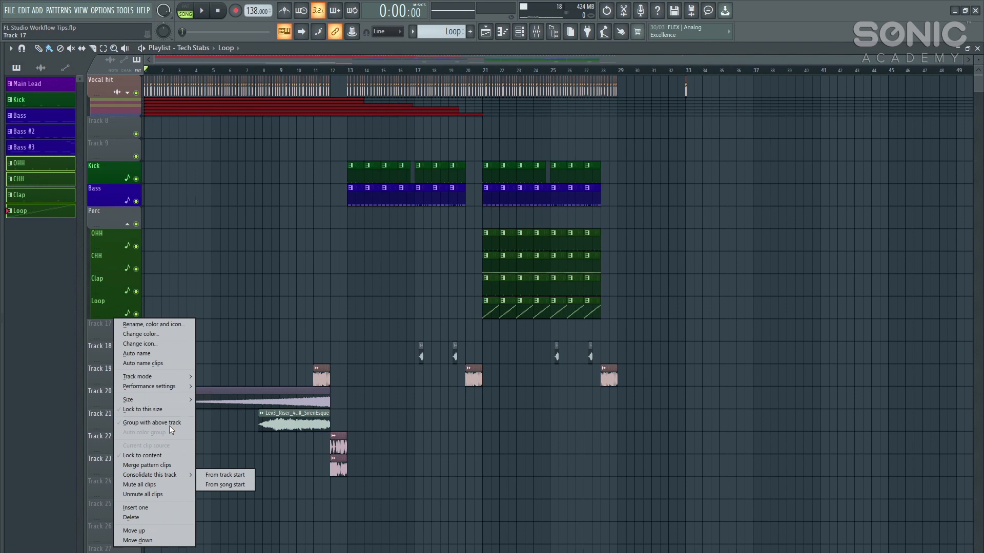
{"action": "left_click", "coordinate": [152, 423]}
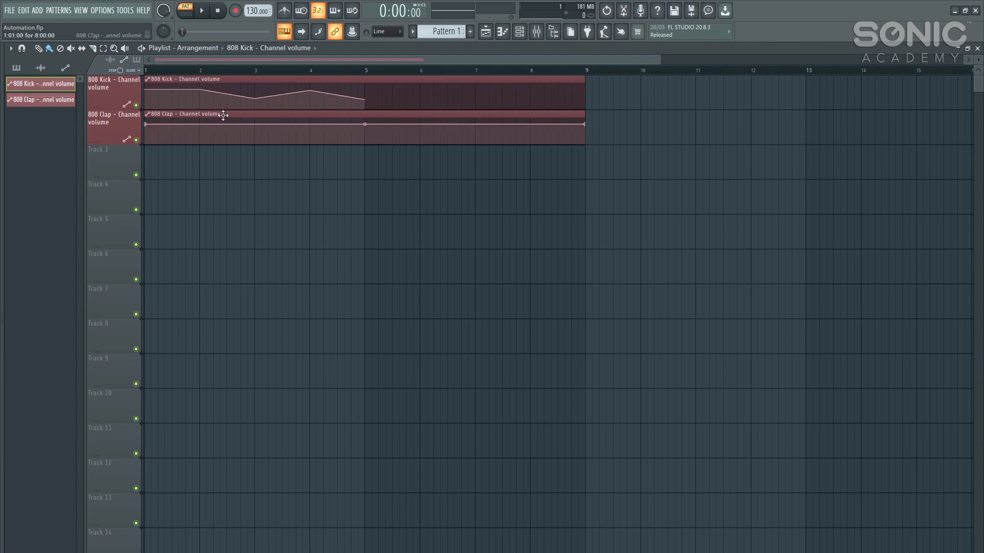
Step: Copy the 78% value from an 808 Kick point and paste it onto an 808 Clap point
{"action": "right_click", "coordinate": [221, 110]}
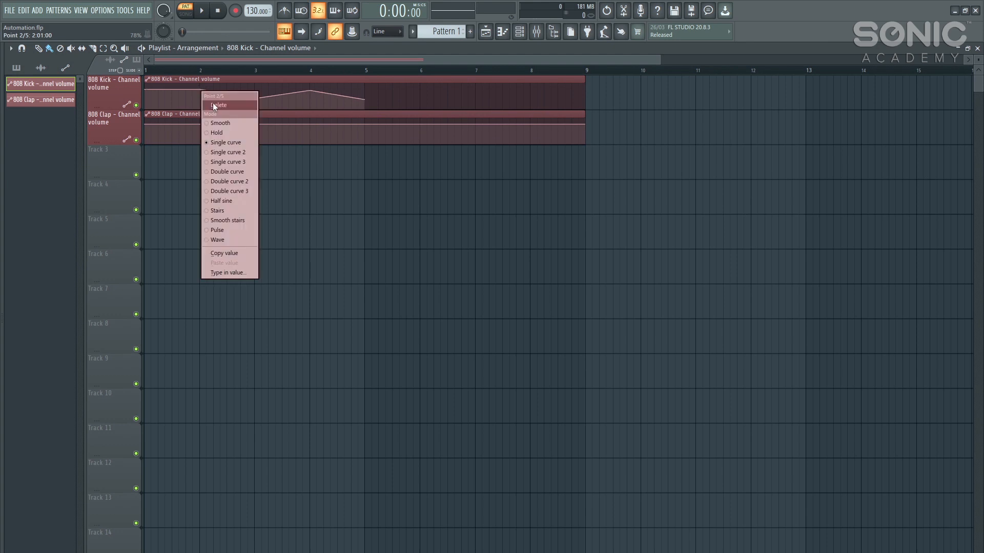
{"action": "mouse_move", "coordinate": [203, 172]}
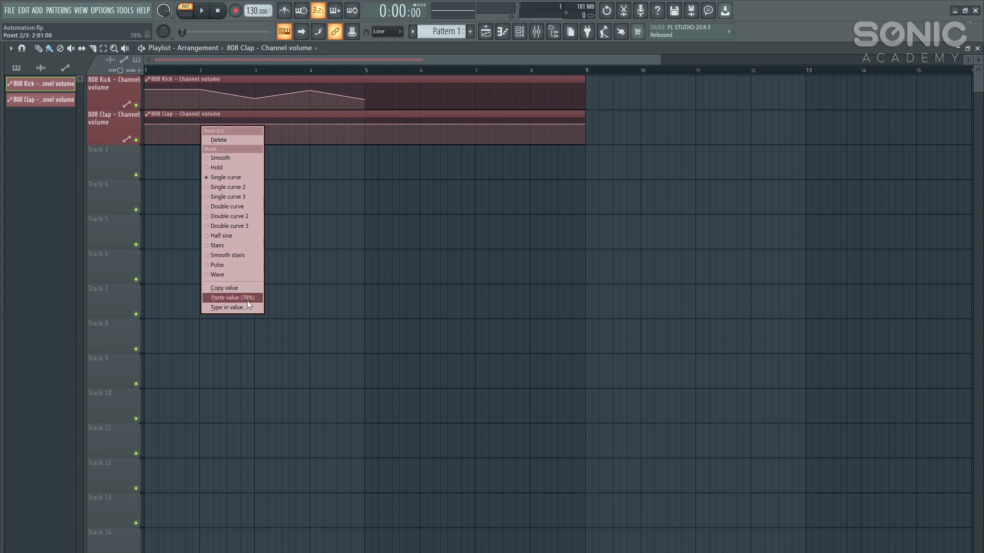
{"action": "left_click", "coordinate": [232, 298]}
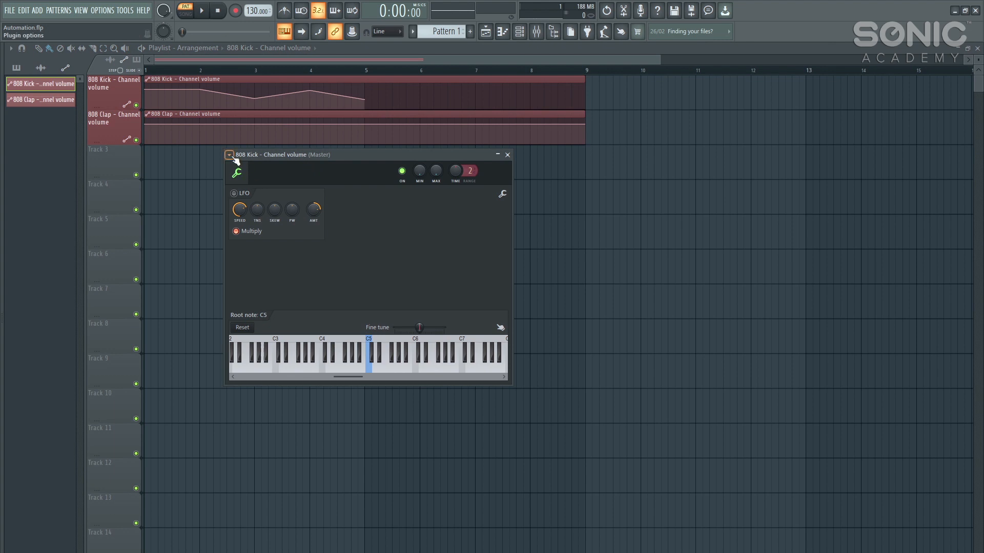
Step: Apply the 808 Kick volume curve to the 808 Clap automation via the Articulator
{"action": "left_click", "coordinate": [230, 155]}
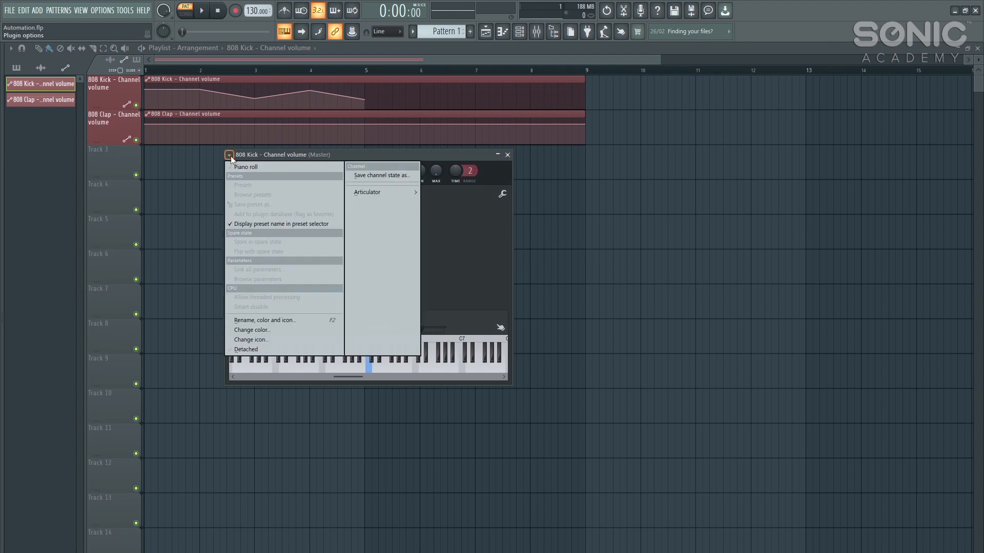
{"action": "mouse_move", "coordinate": [380, 192]}
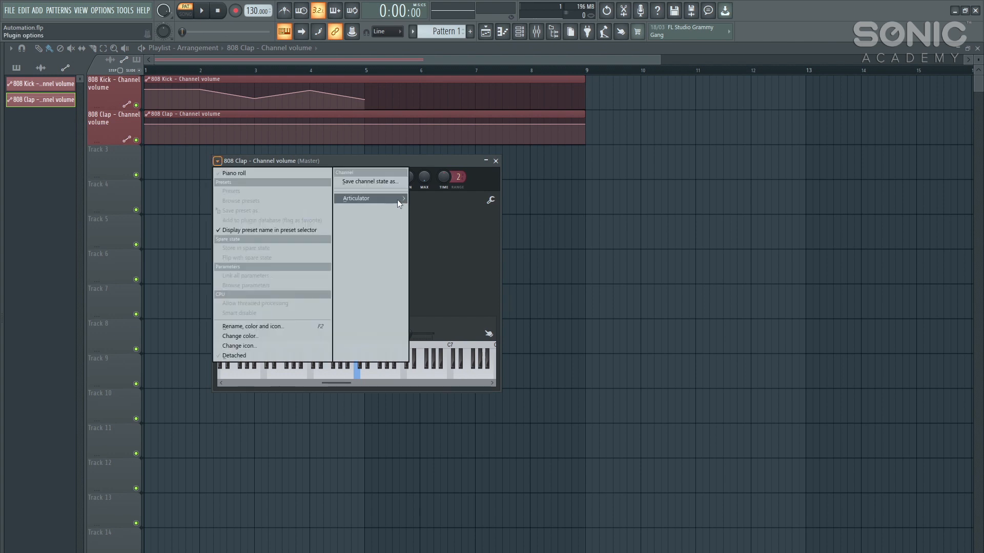
{"action": "left_click", "coordinate": [356, 198]}
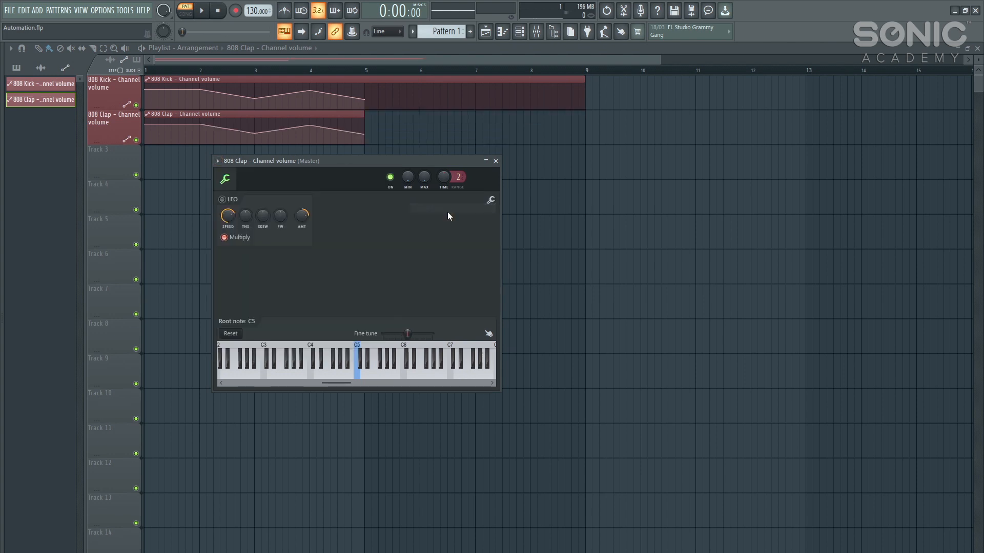
{"action": "left_click", "coordinate": [496, 160]}
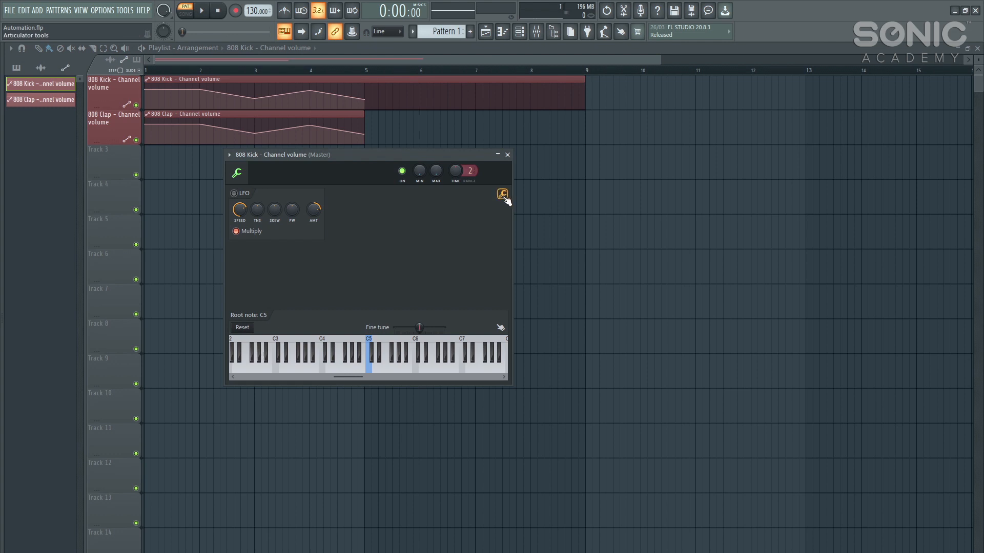
Step: Halve the 808 Kick curve's range with Level scaling Multiply and Center, then close settings
{"action": "left_click", "coordinate": [502, 194]}
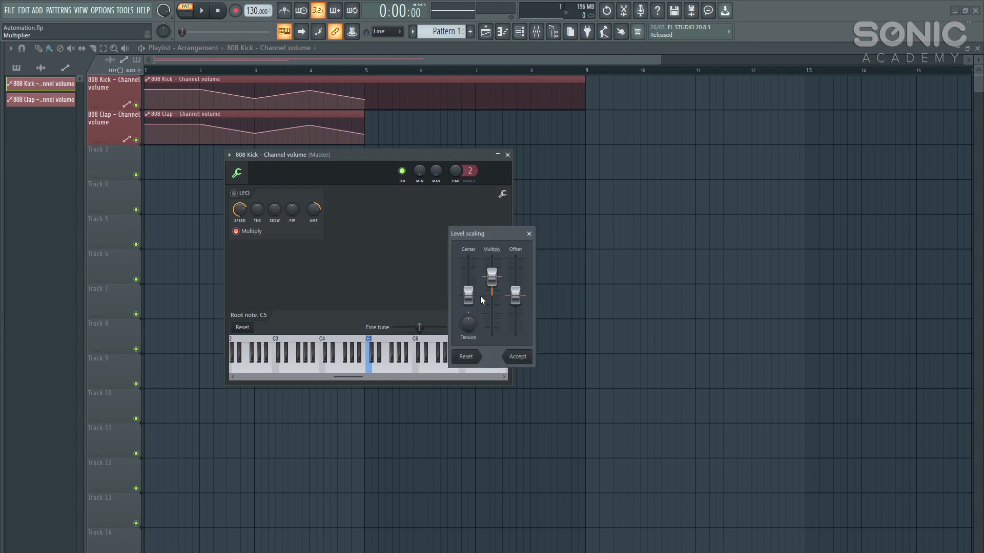
{"action": "left_click_drag", "start_coordinate": [467, 295], "coordinate": [469, 277]}
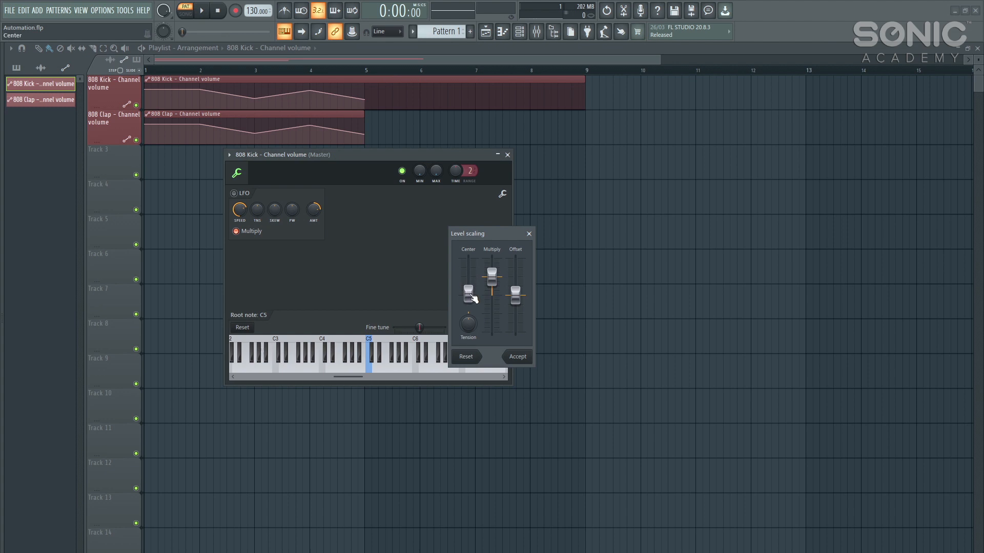
{"action": "left_click_drag", "start_coordinate": [468, 295], "coordinate": [468, 296]}
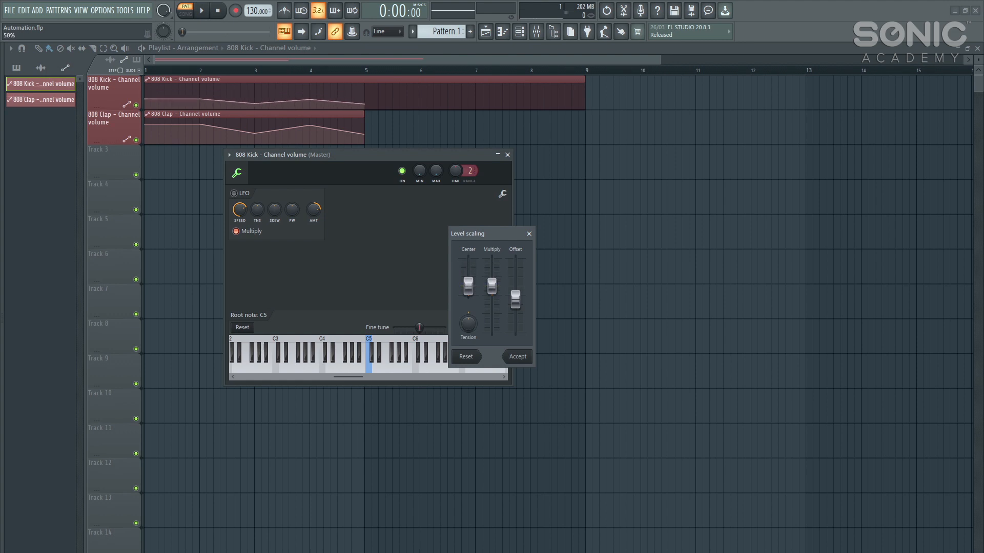
{"action": "left_click_drag", "start_coordinate": [492, 287], "coordinate": [492, 270]}
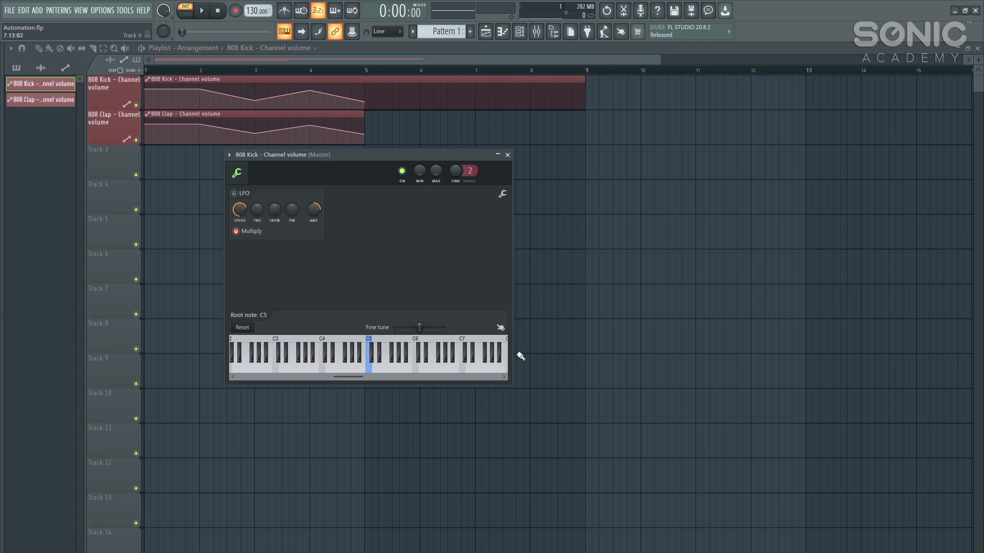
{"action": "left_click", "coordinate": [508, 155]}
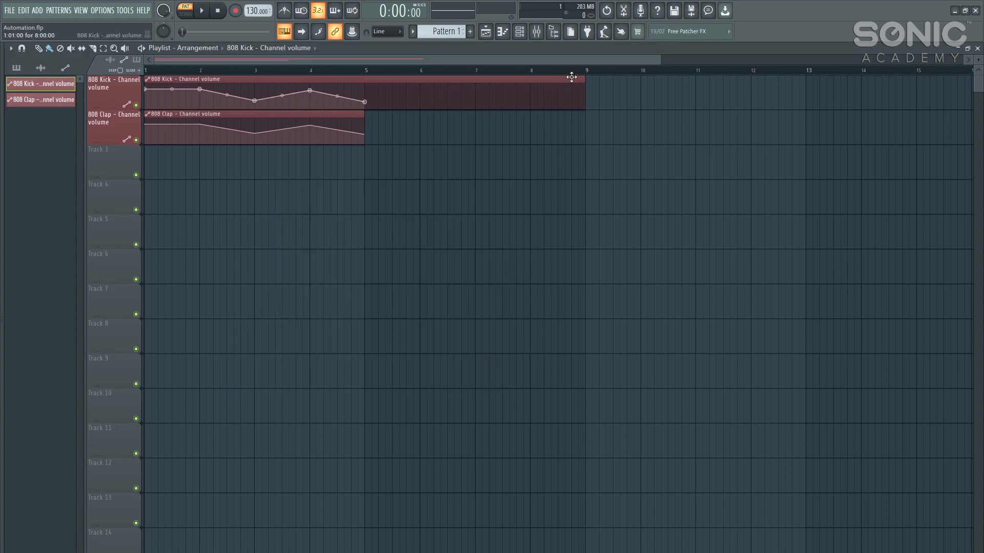
Step: Shorten the 808 Kick clip to bar 5 and place a unique copy after it
{"action": "left_click_drag", "start_coordinate": [571, 84], "coordinate": [363, 85]}
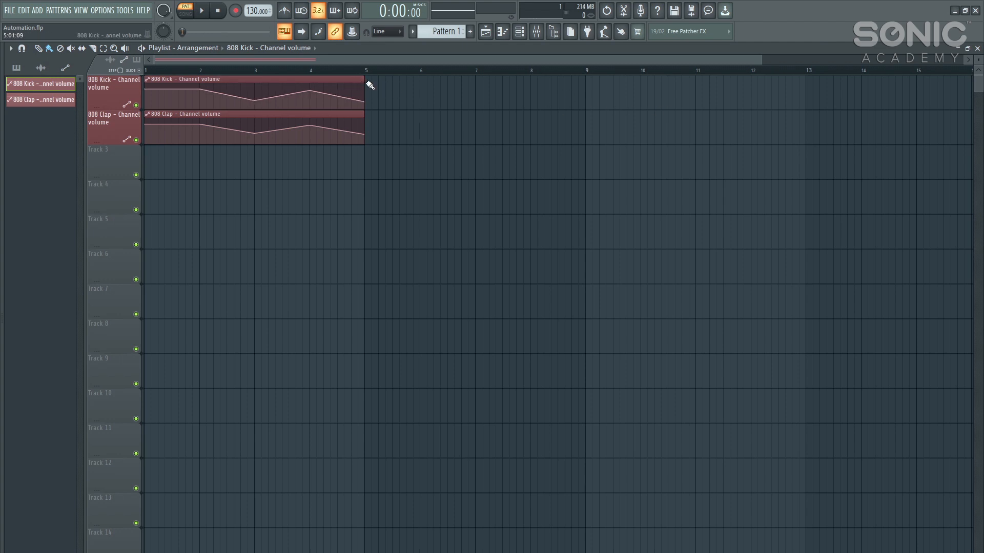
{"action": "left_click_drag", "start_coordinate": [367, 92], "coordinate": [584, 92]}
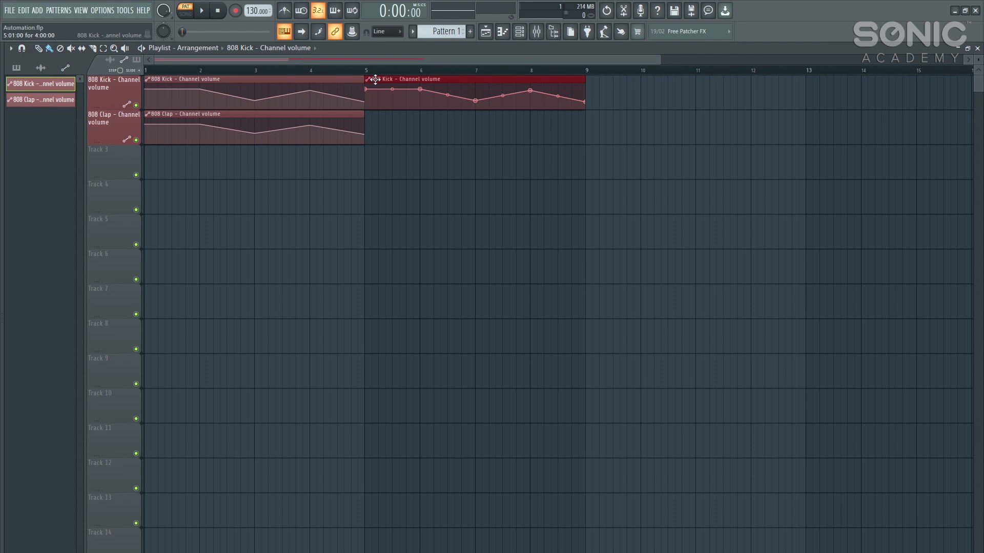
{"action": "right_click", "coordinate": [376, 79]}
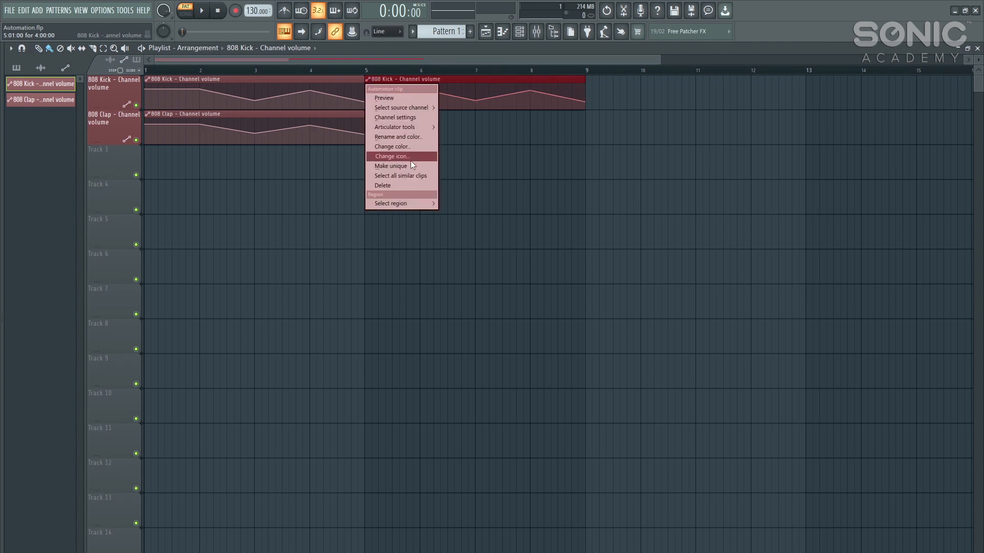
{"action": "left_click", "coordinate": [390, 166]}
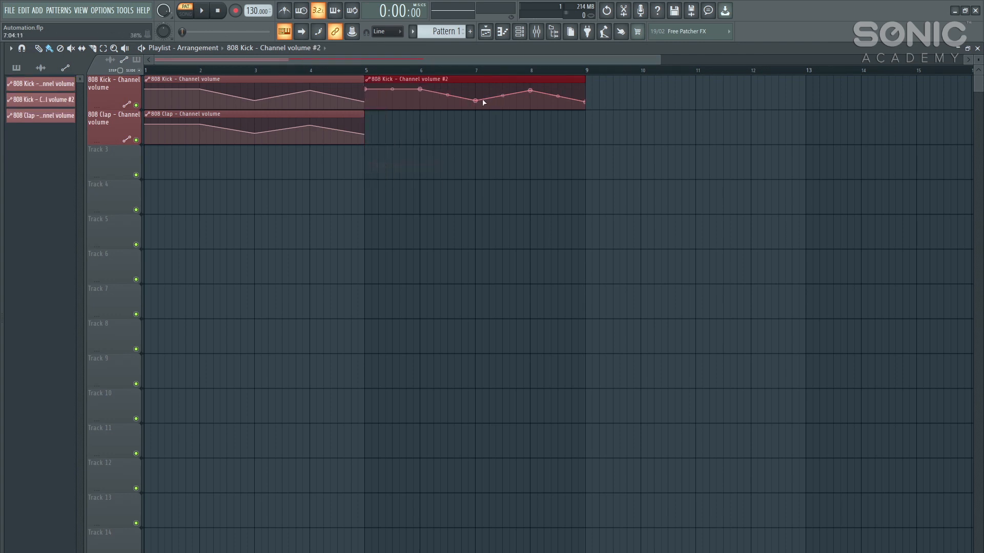
Step: Delete a point from the 808 Kick volume #2 copy, then open Automation 2.flp
{"action": "right_click", "coordinate": [475, 99]}
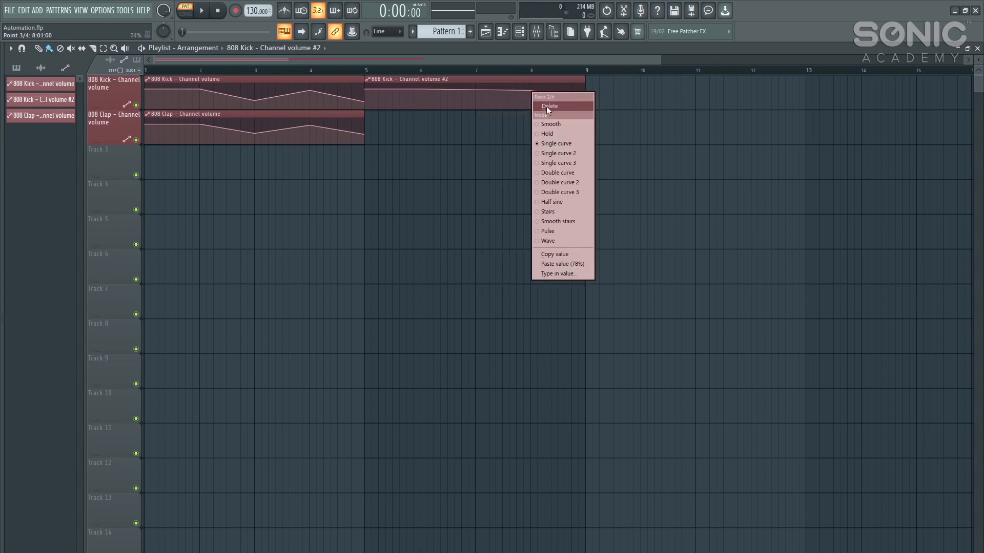
{"action": "left_click", "coordinate": [549, 106]}
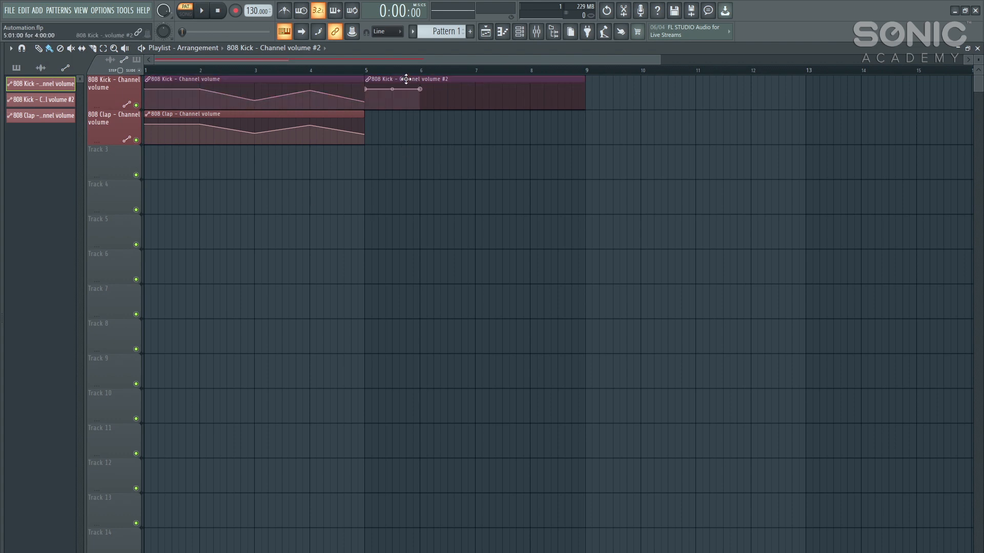
{"action": "left_click_drag", "start_coordinate": [408, 91], "coordinate": [486, 226]}
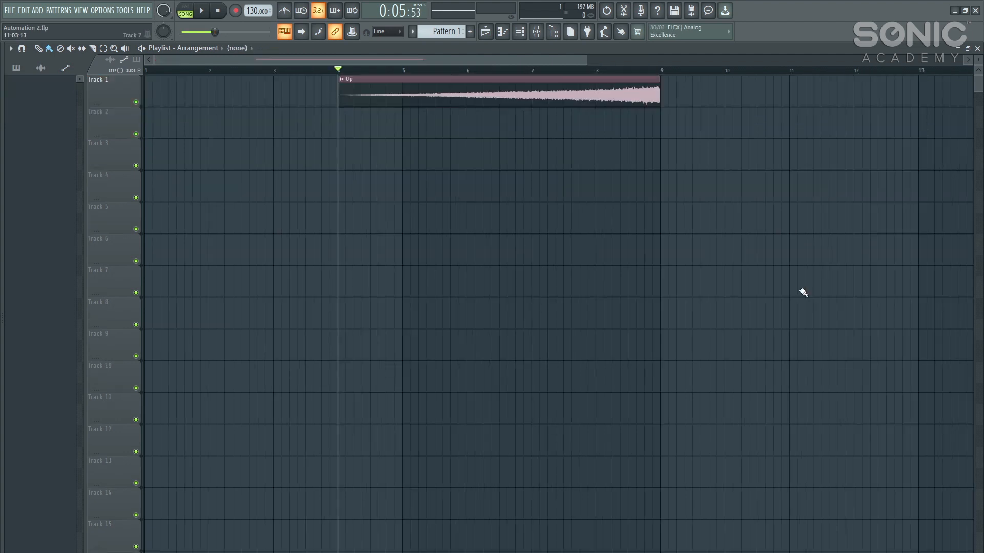
{"action": "mouse_move", "coordinate": [474, 102]}
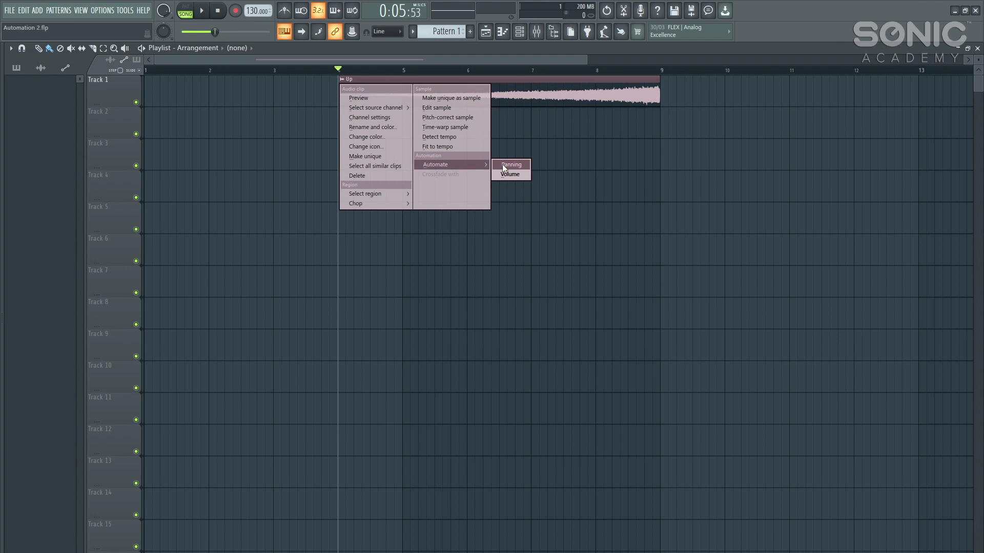
Step: Automate the Up clip's panning with an LFO and raised amount, plus an LFO speed automation clip
{"action": "left_click", "coordinate": [511, 164]}
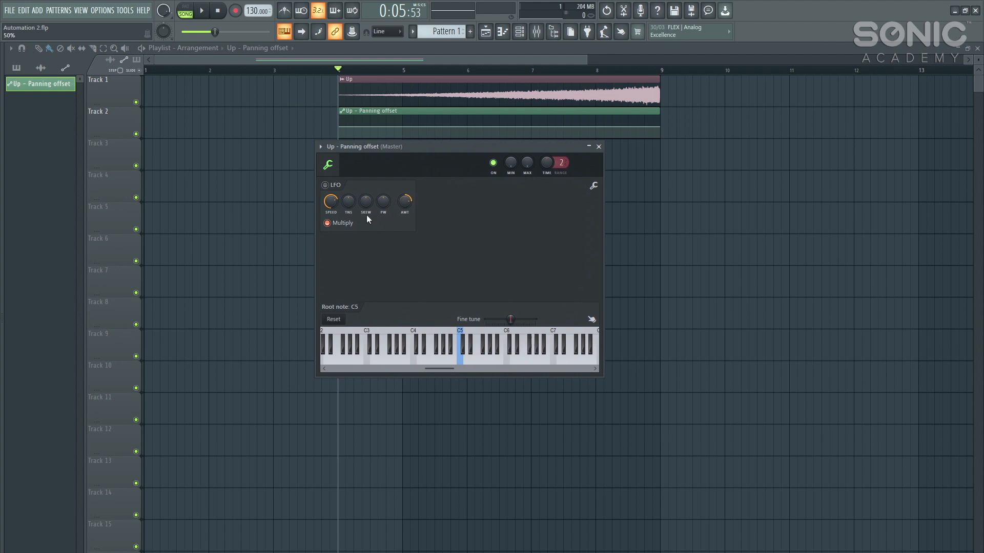
{"action": "left_click", "coordinate": [325, 185]}
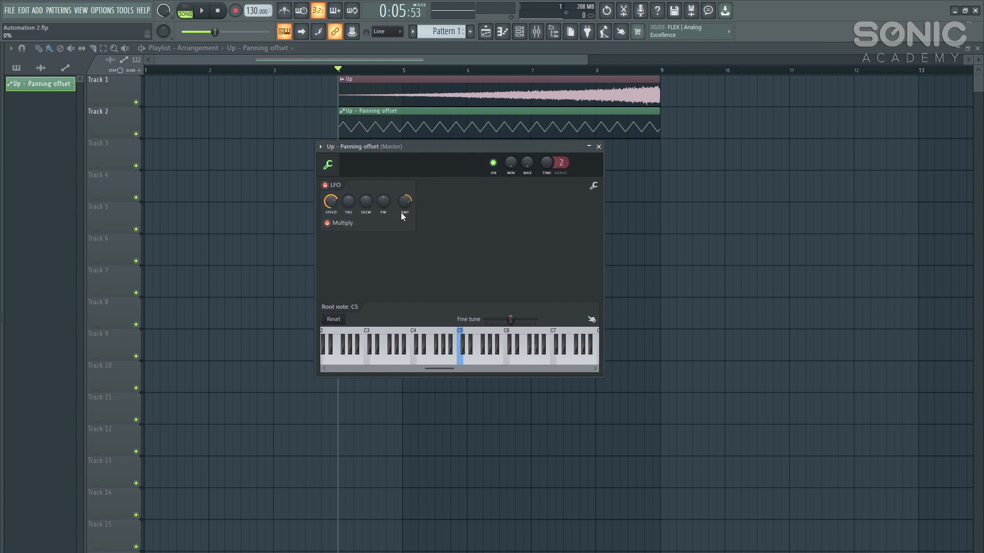
{"action": "left_click_drag", "start_coordinate": [405, 202], "coordinate": [405, 182]}
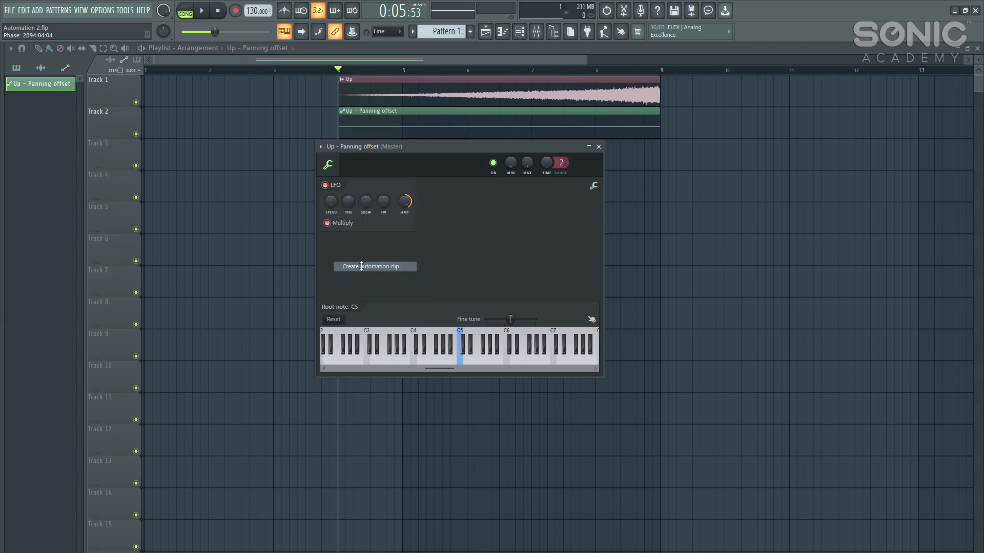
{"action": "left_click", "coordinate": [374, 266]}
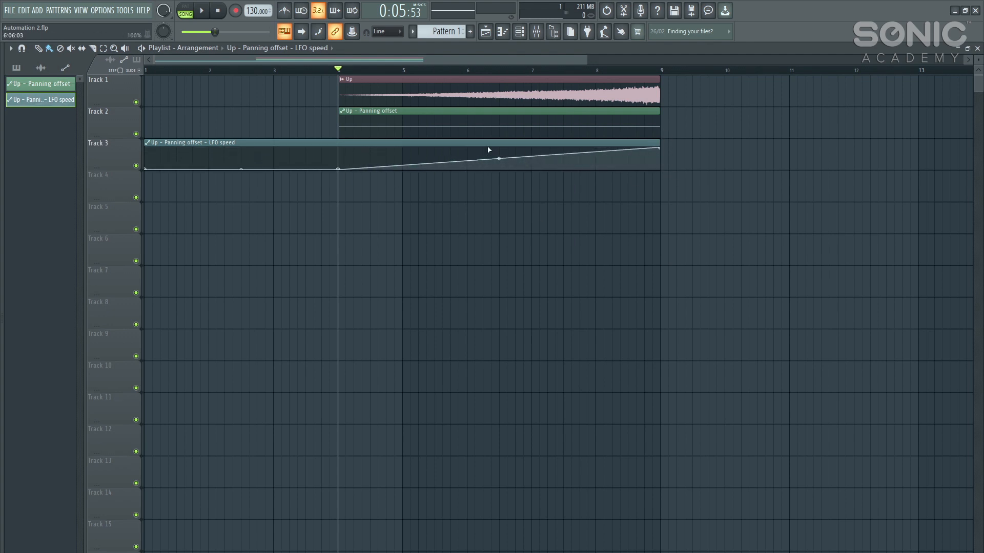
{"action": "left_click", "coordinate": [205, 10]}
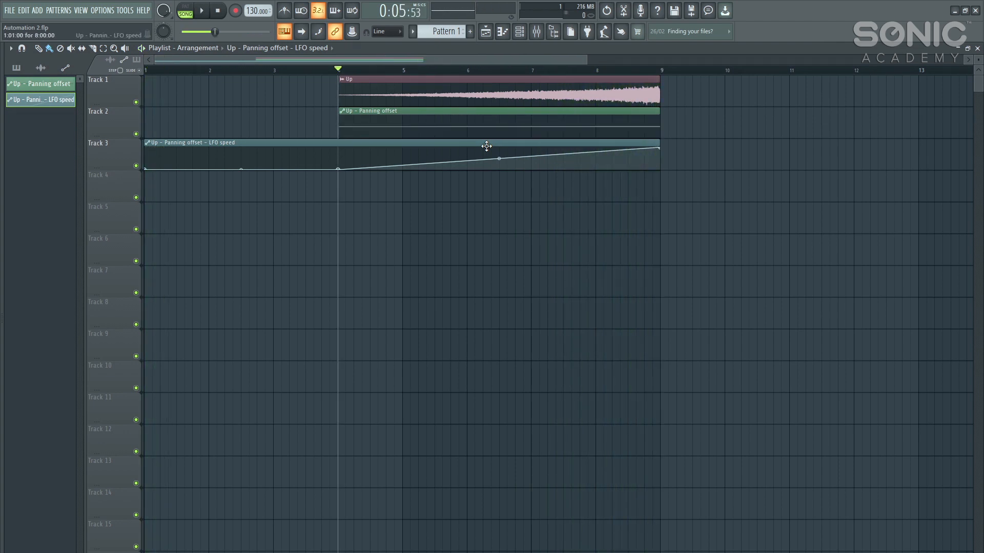
Step: Create an 'Up - Volume multiplier' automation clip from the Up audio clip's Automate menu
{"action": "right_click", "coordinate": [487, 147]}
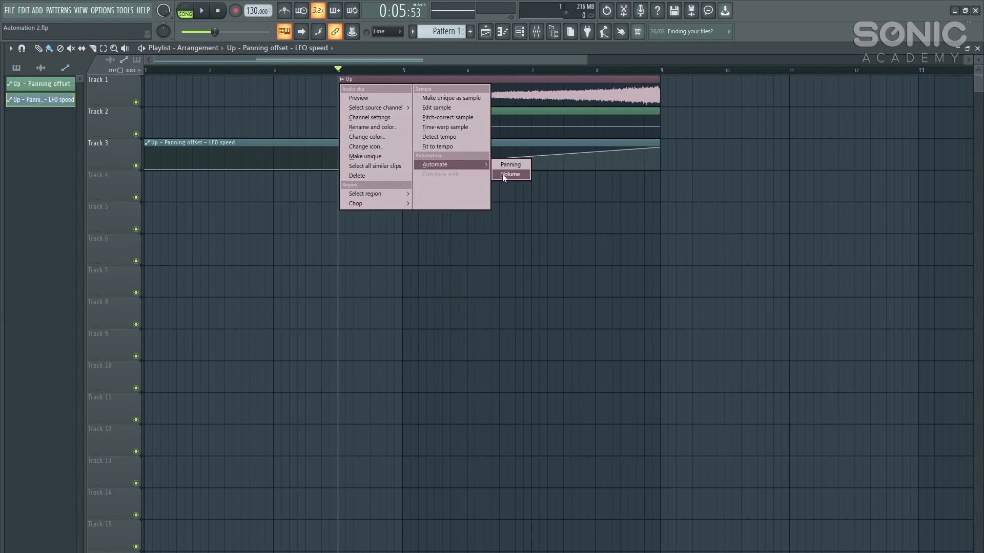
{"action": "left_click", "coordinate": [510, 174]}
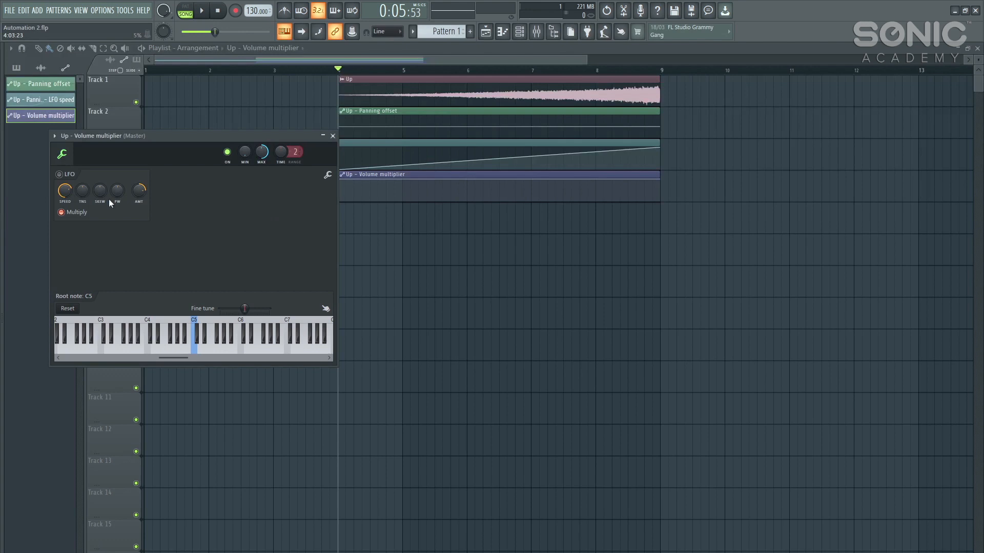
{"action": "right_click", "coordinate": [64, 191]}
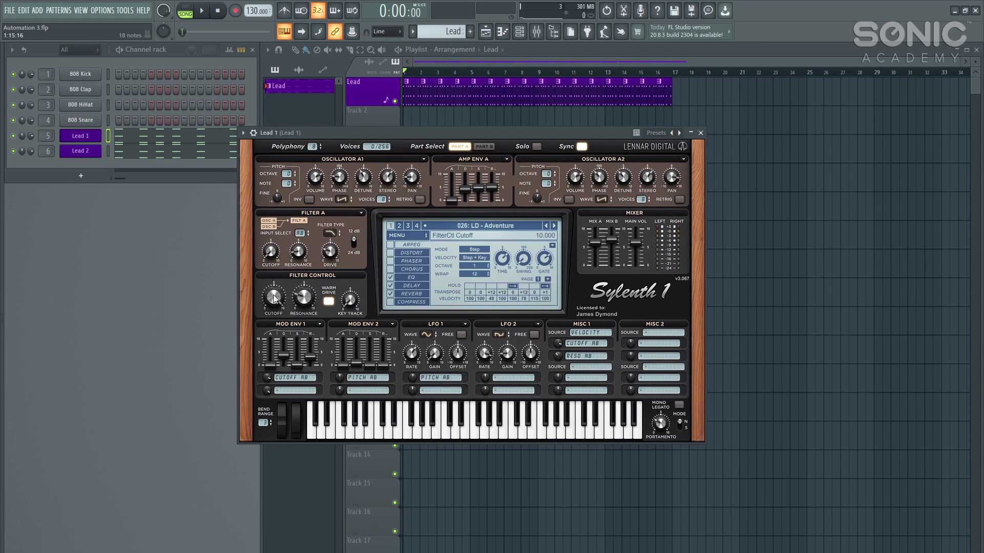
Step: Create a Lead 1 FilterCtl Cutoff automation clip via Last tweaked, then open Lead 2's Sylenth1
{"action": "left_click", "coordinate": [122, 10]}
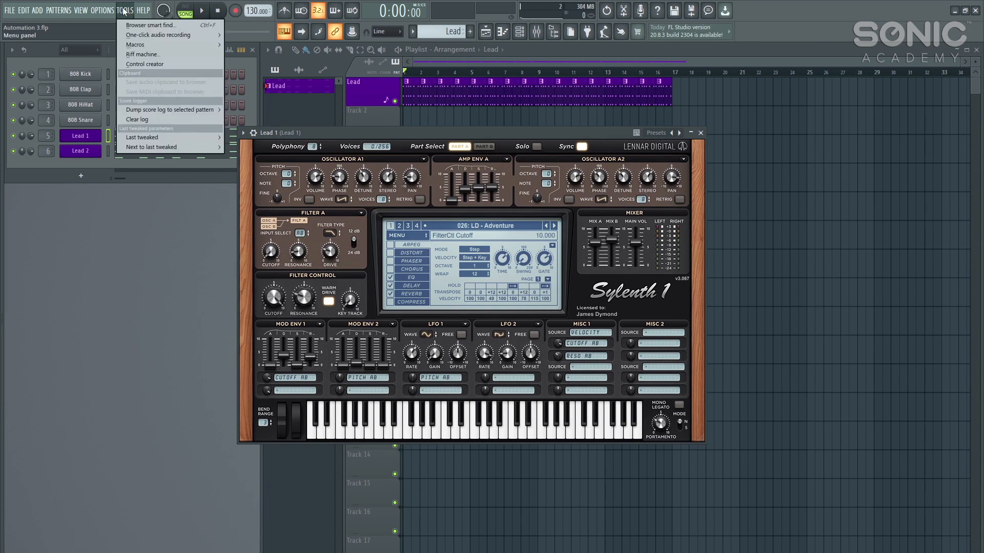
{"action": "left_click", "coordinate": [142, 137]}
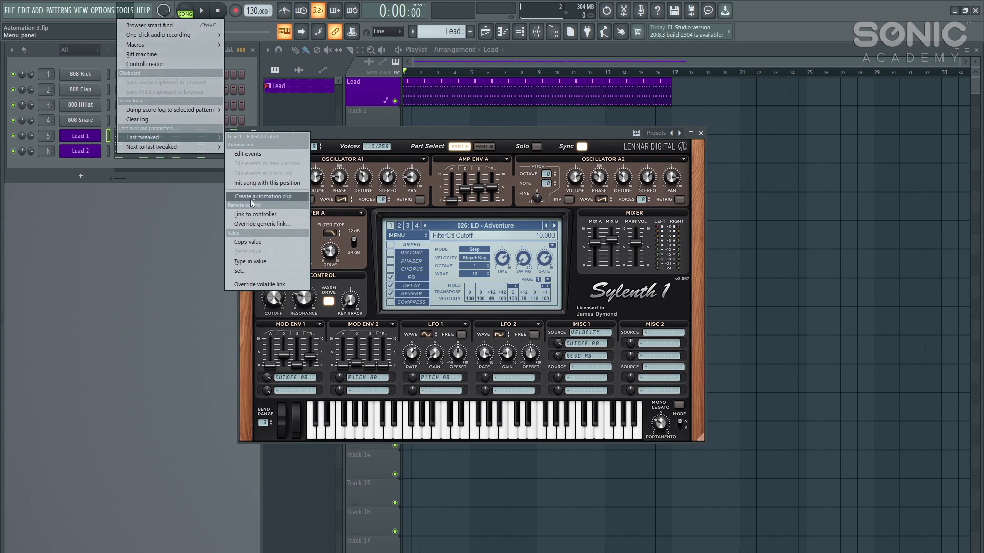
{"action": "left_click", "coordinate": [262, 196]}
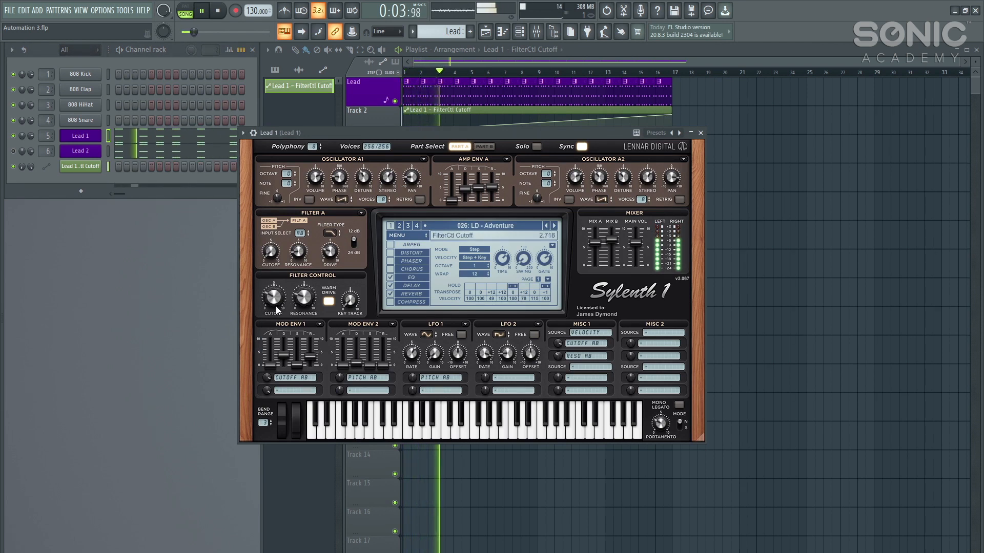
{"action": "left_click", "coordinate": [701, 133]}
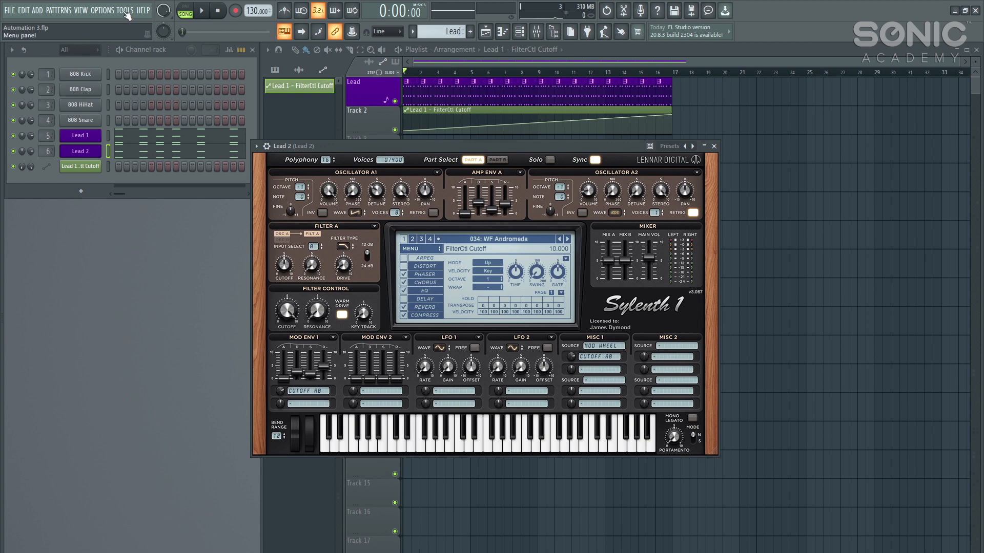
Step: Link Lead 2's cutoff to the 'Lead 1 - FilterCtl Cutoff' controller with Remove conflicts enabled
{"action": "left_click", "coordinate": [123, 11]}
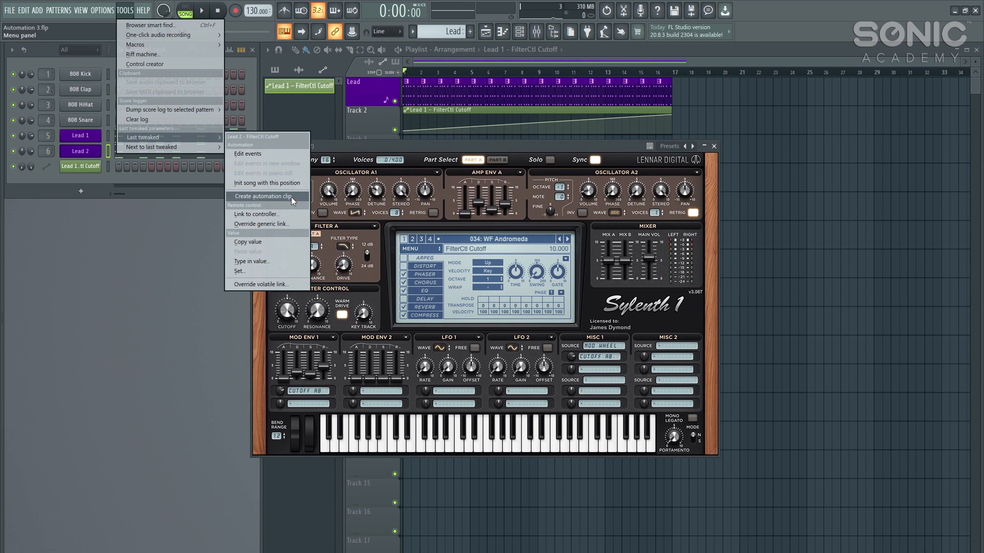
{"action": "mouse_move", "coordinate": [256, 214]}
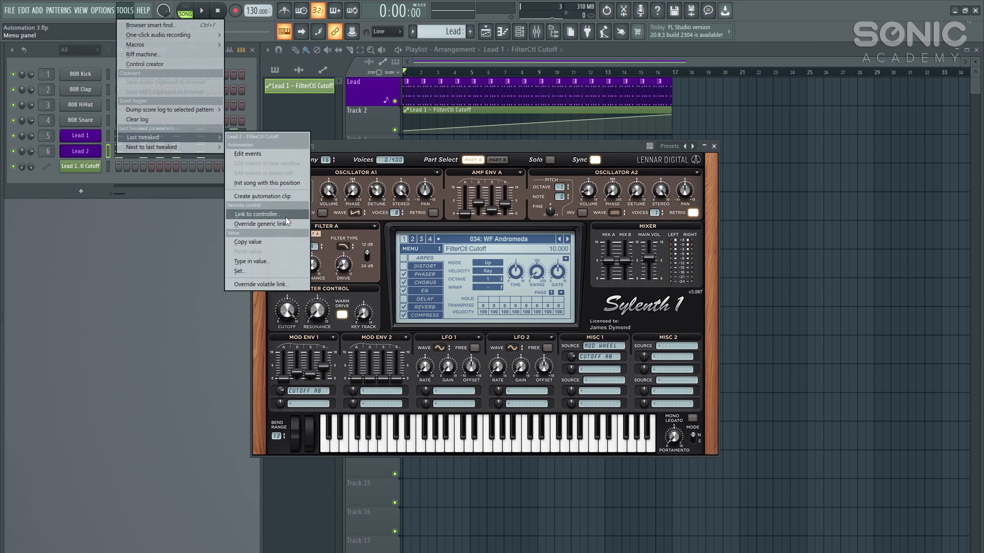
{"action": "left_click", "coordinate": [257, 214]}
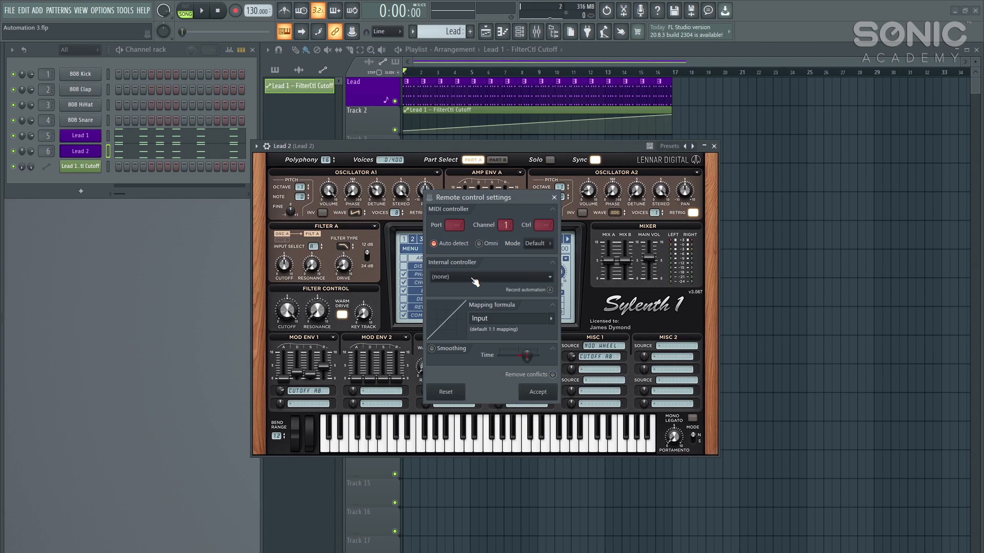
{"action": "left_click", "coordinate": [491, 277]}
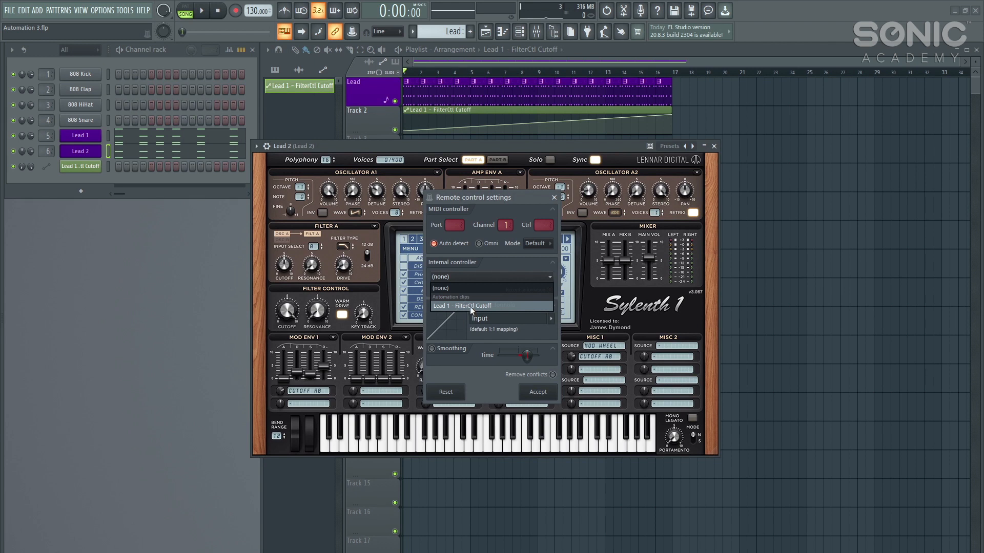
{"action": "left_click", "coordinate": [461, 306]}
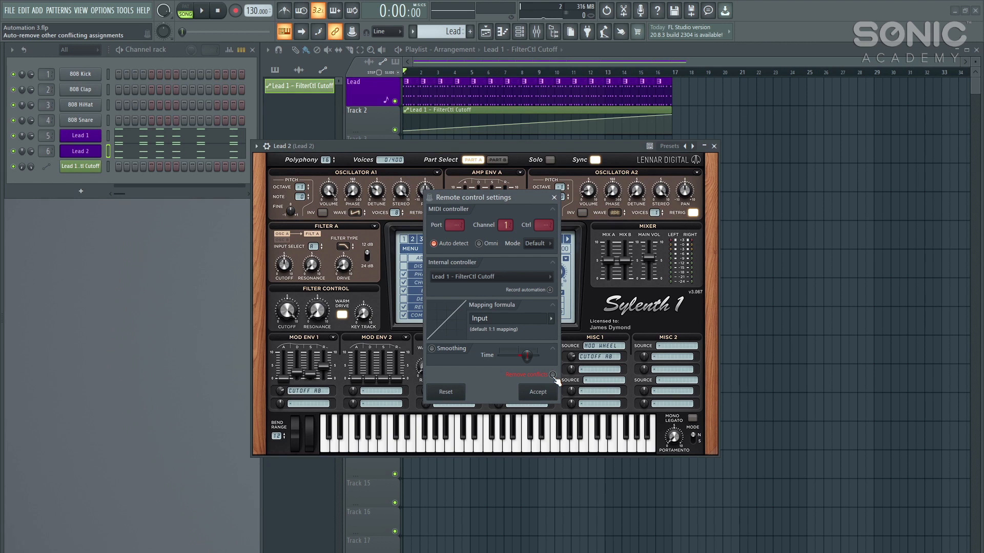
{"action": "left_click", "coordinate": [537, 392]}
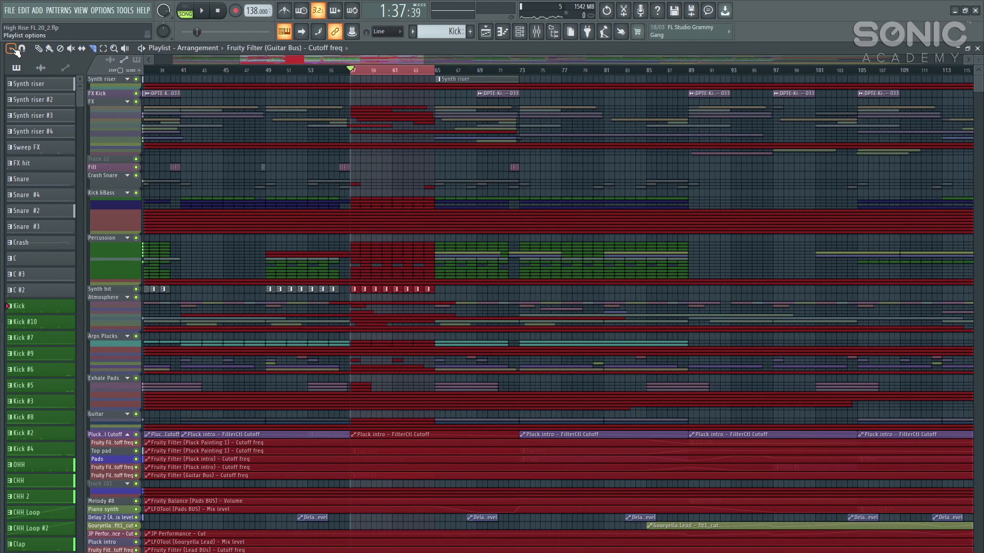
Step: Browse the Playlist options edit menu for the track locking setting in High Rise
{"action": "left_click", "coordinate": [8, 49]}
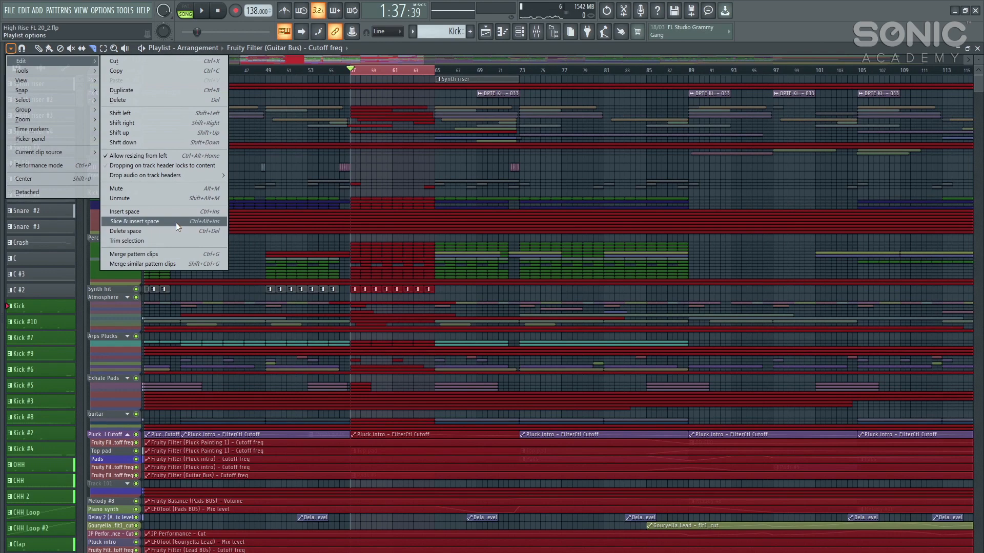
{"action": "left_click", "coordinate": [134, 221]}
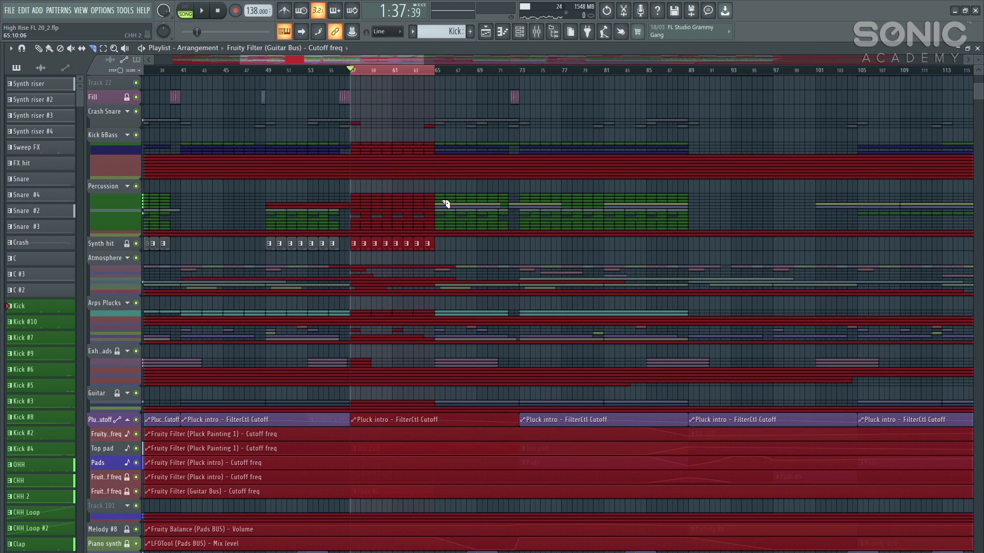
{"action": "mouse_move", "coordinate": [402, 84]}
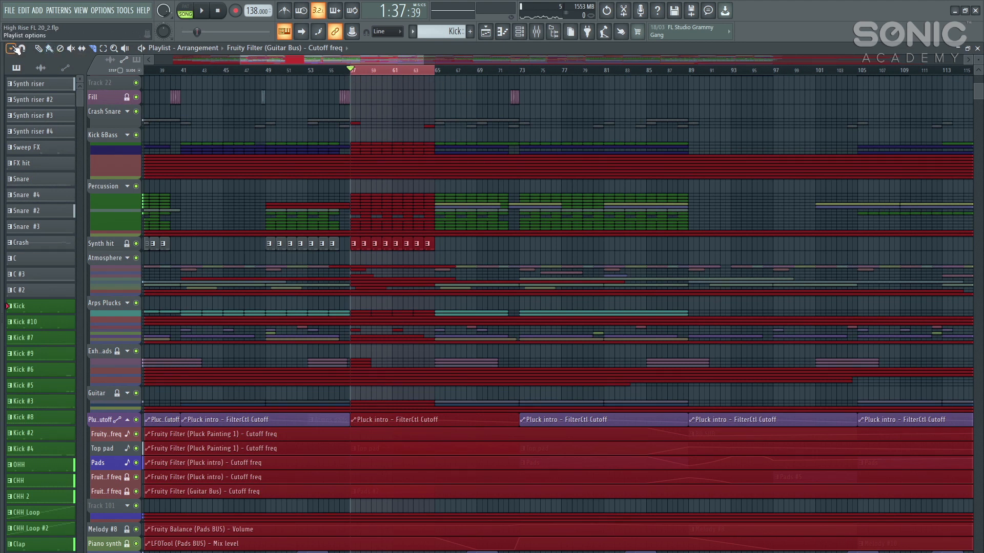
Step: Show the action menu for the skip time marker at bar 57
{"action": "left_click", "coordinate": [10, 48]}
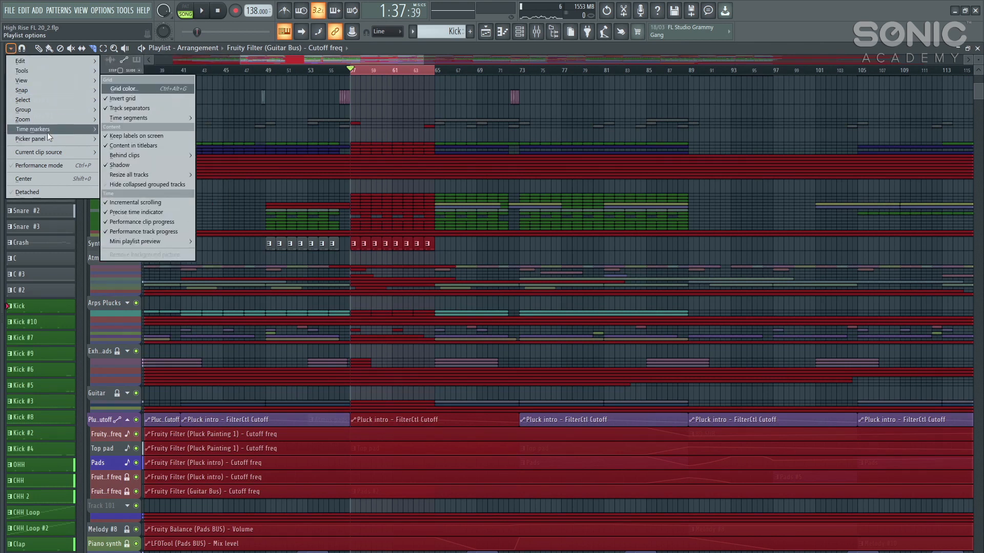
{"action": "mouse_move", "coordinate": [49, 128]}
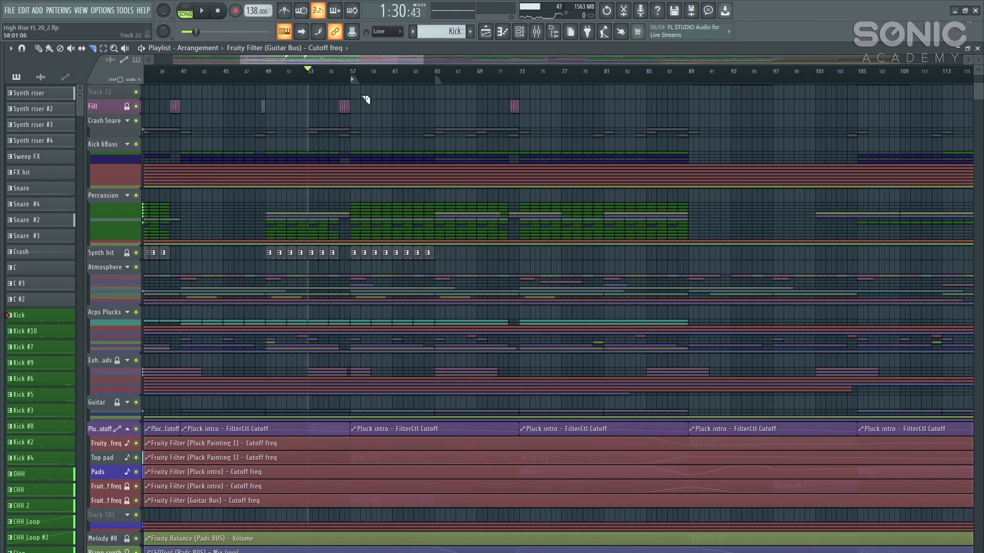
{"action": "right_click", "coordinate": [352, 80]}
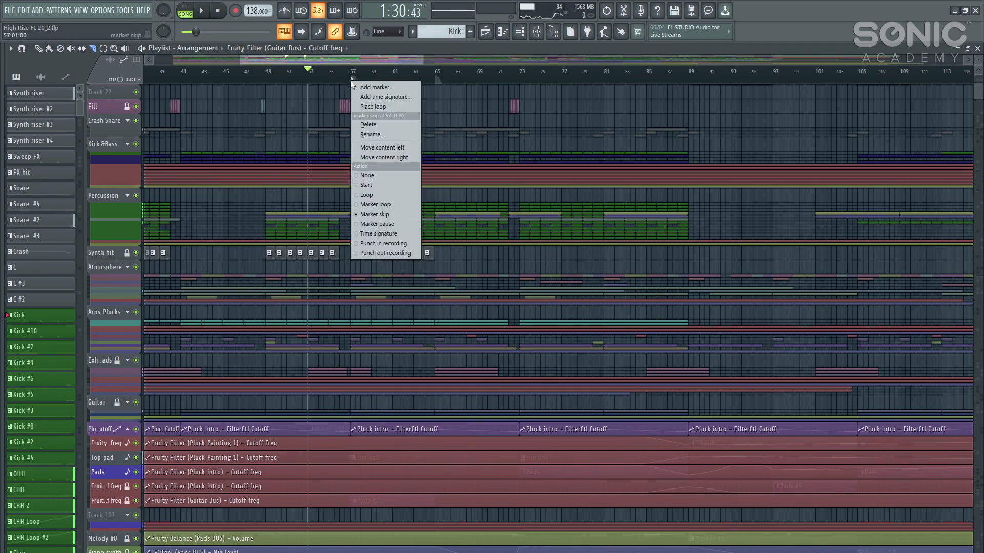
{"action": "mouse_move", "coordinate": [388, 127]}
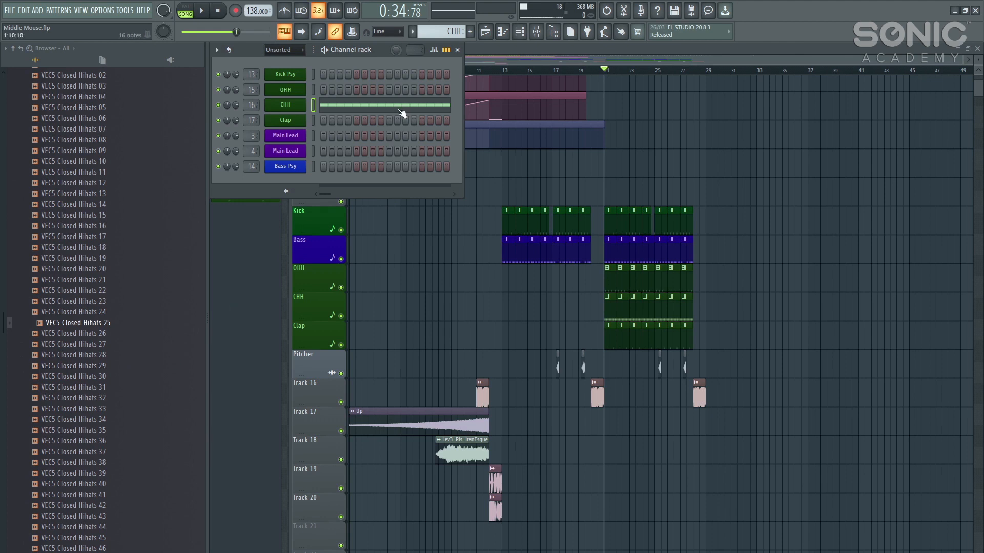
Step: Drag in the Middle Mouse playlist and open a right-click menu
{"action": "left_click_drag", "start_coordinate": [77, 322], "coordinate": [174, 304]}
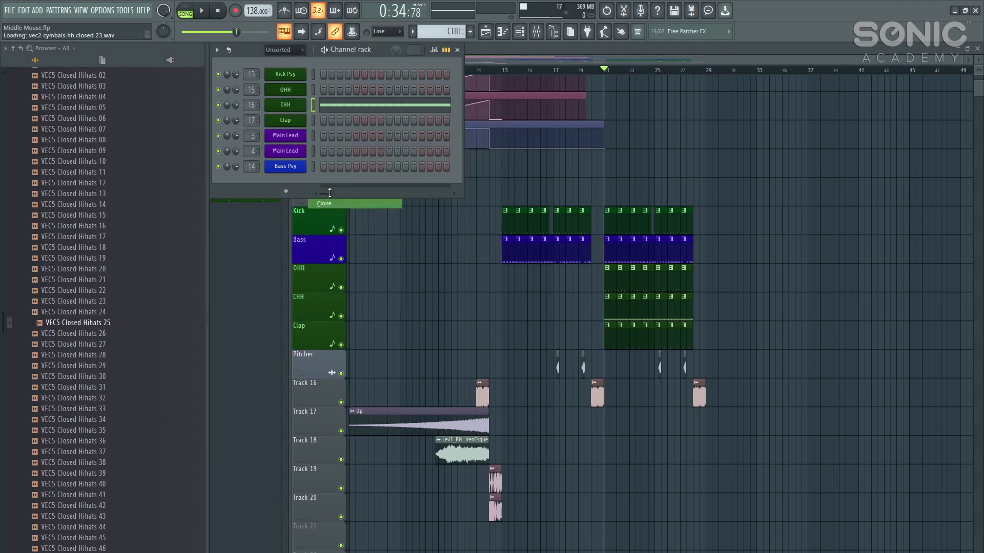
{"action": "right_click", "coordinate": [285, 120]}
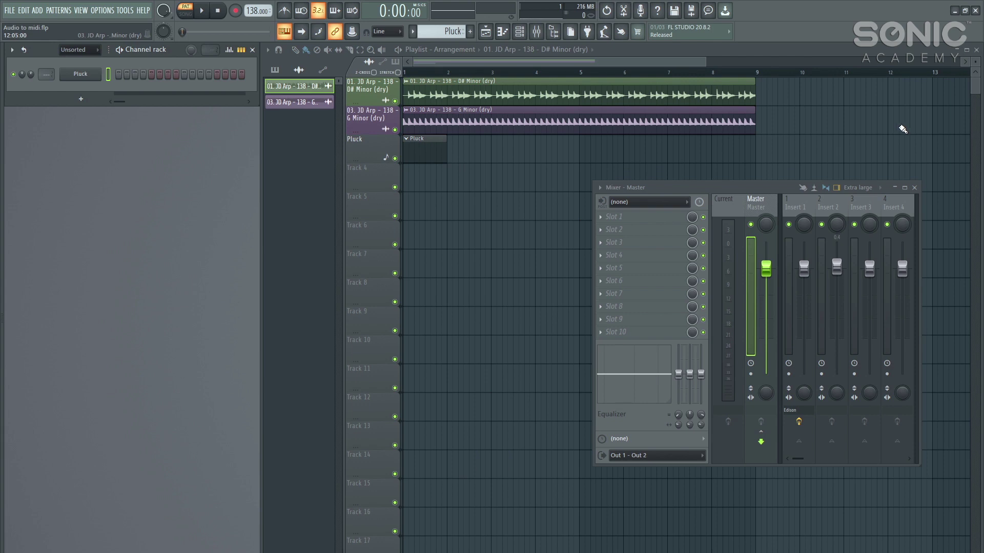
{"action": "mouse_move", "coordinate": [910, 135]}
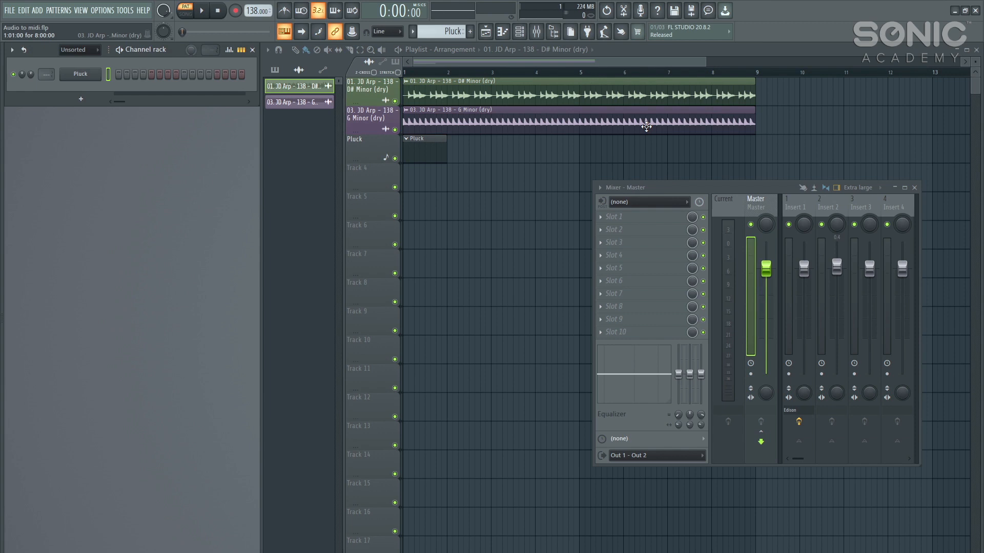
{"action": "mouse_move", "coordinate": [648, 121]}
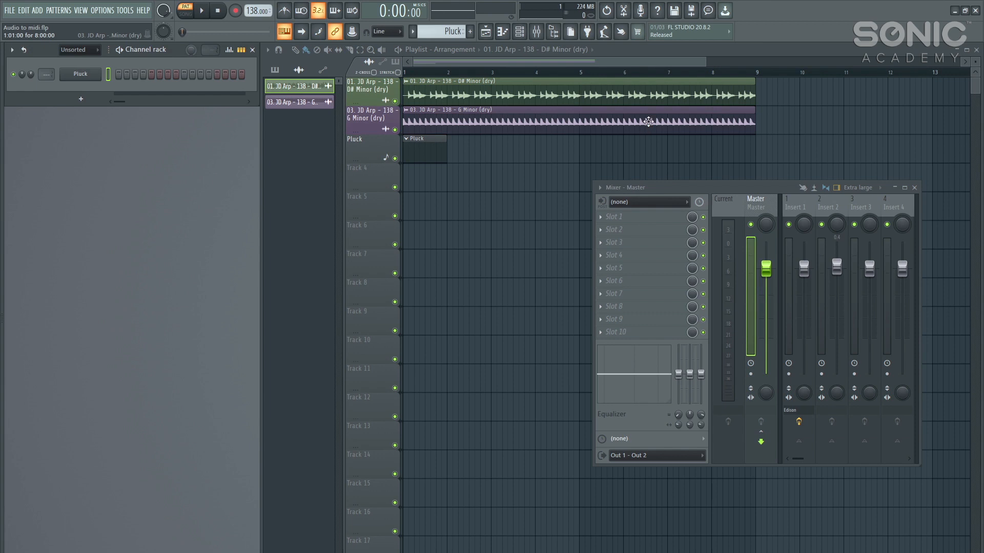
{"action": "mouse_move", "coordinate": [625, 112]}
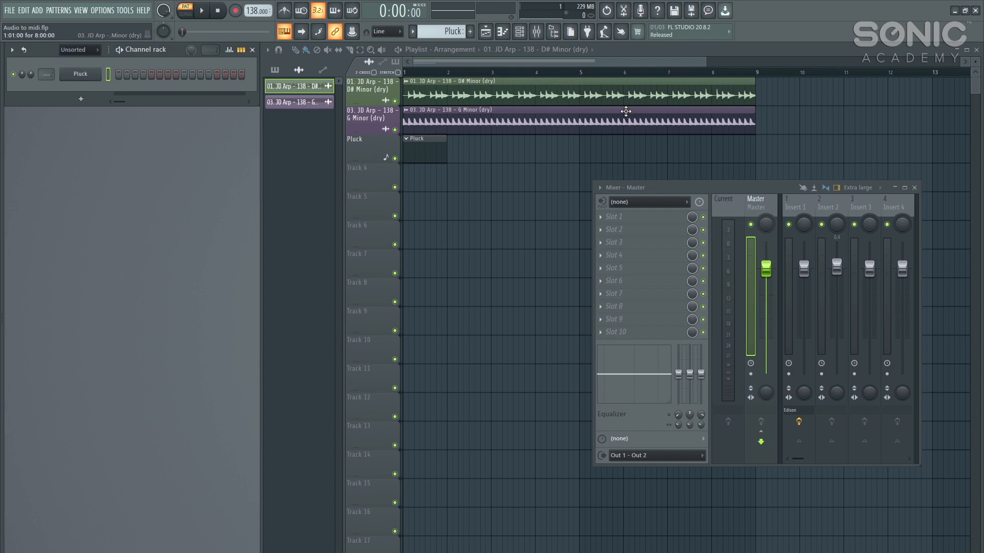
{"action": "mouse_move", "coordinate": [757, 112]}
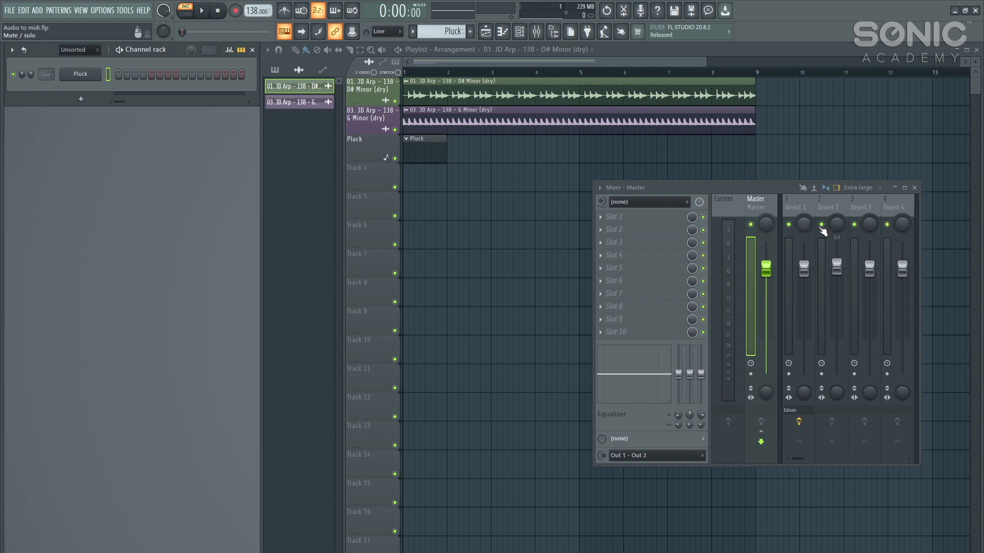
Step: Select mixer insert 1 for the Edison slot
{"action": "left_click", "coordinate": [798, 421]}
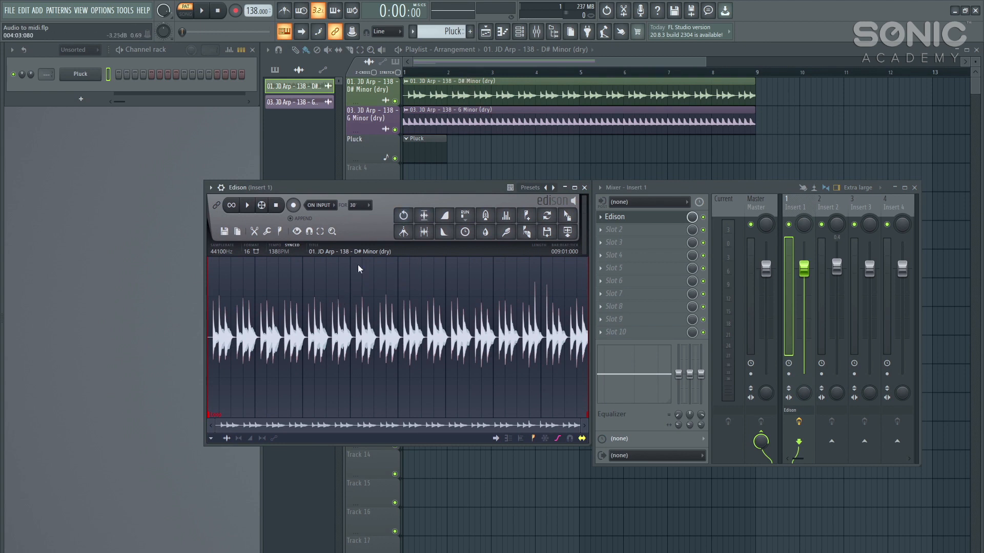
Step: Audition the JD Arp audio in Edison, then set Pluck as the receiving channel
{"action": "left_click", "coordinate": [444, 215]}
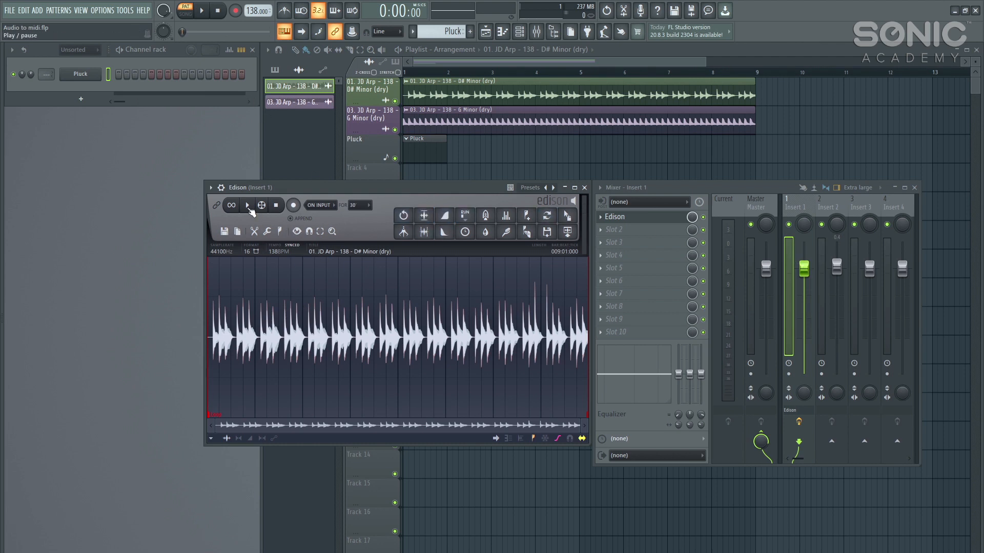
{"action": "left_click", "coordinate": [247, 206]}
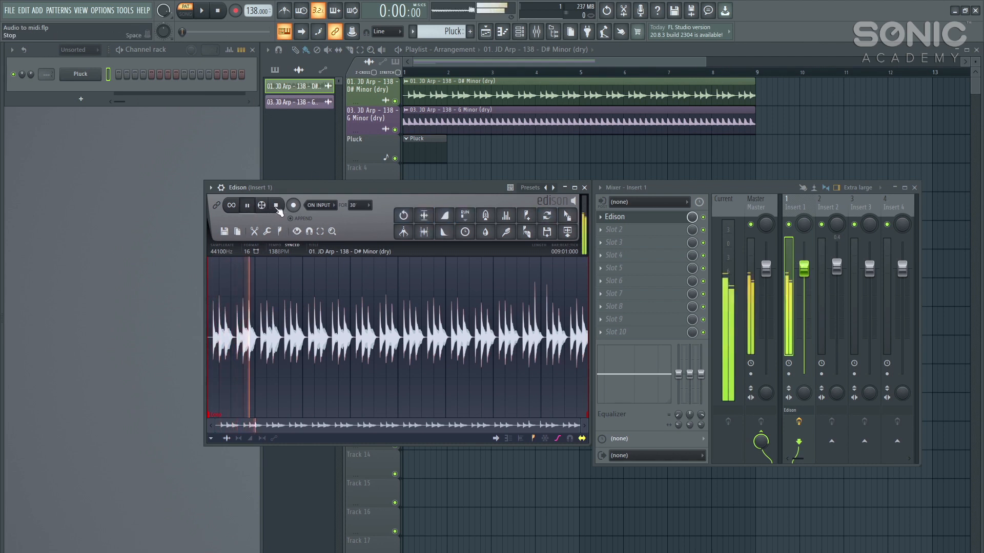
{"action": "left_click", "coordinate": [277, 205]}
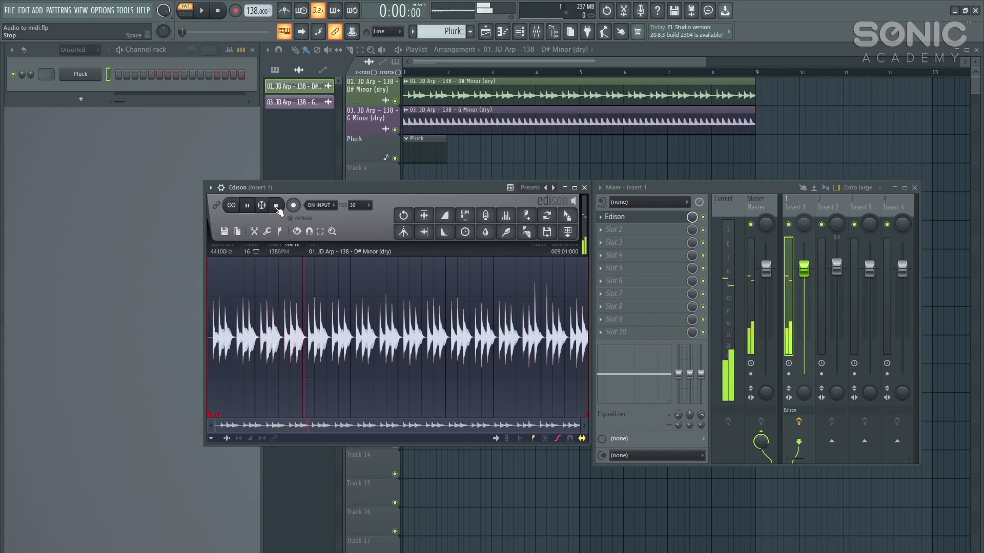
{"action": "left_click", "coordinate": [247, 205]}
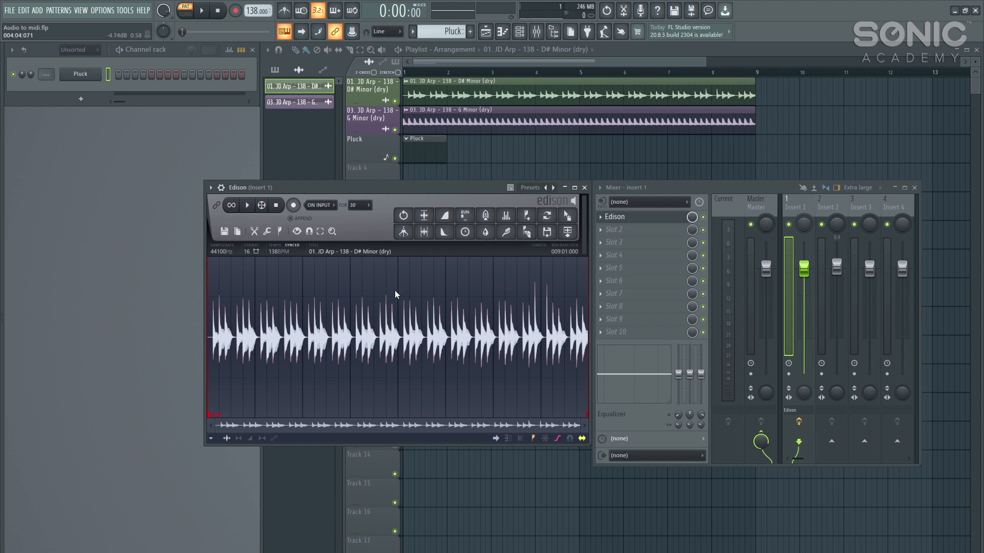
{"action": "left_click", "coordinate": [80, 75]}
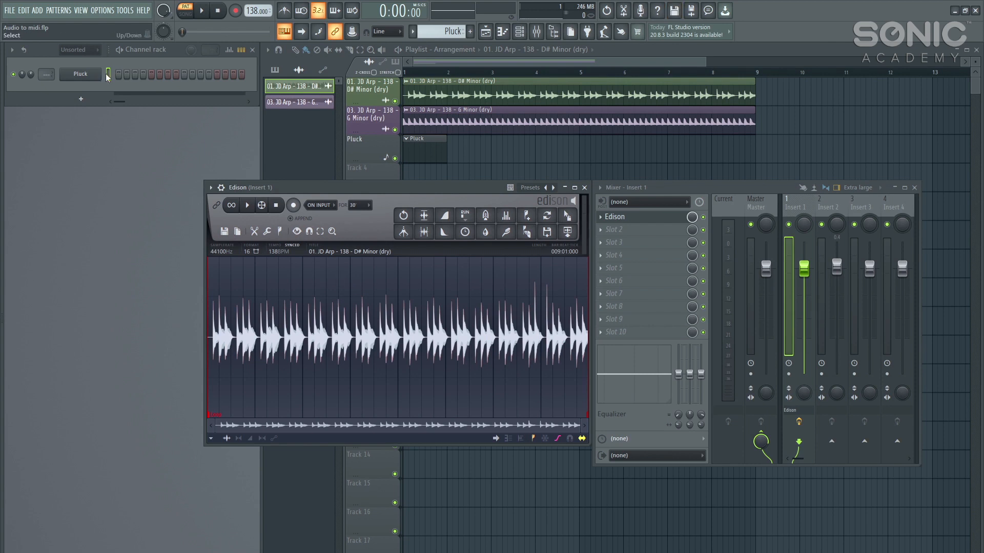
{"action": "left_click", "coordinate": [294, 87]}
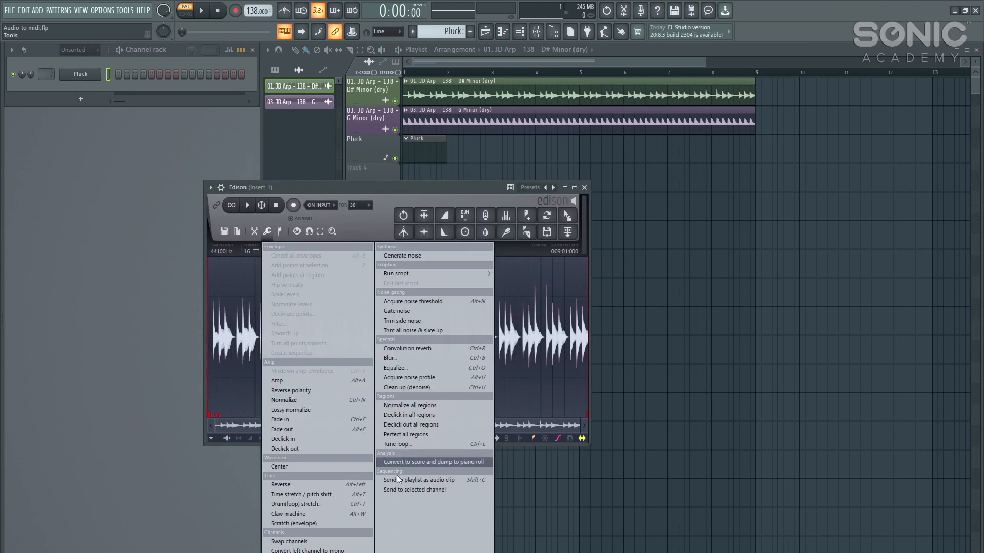
{"action": "mouse_move", "coordinate": [429, 464]}
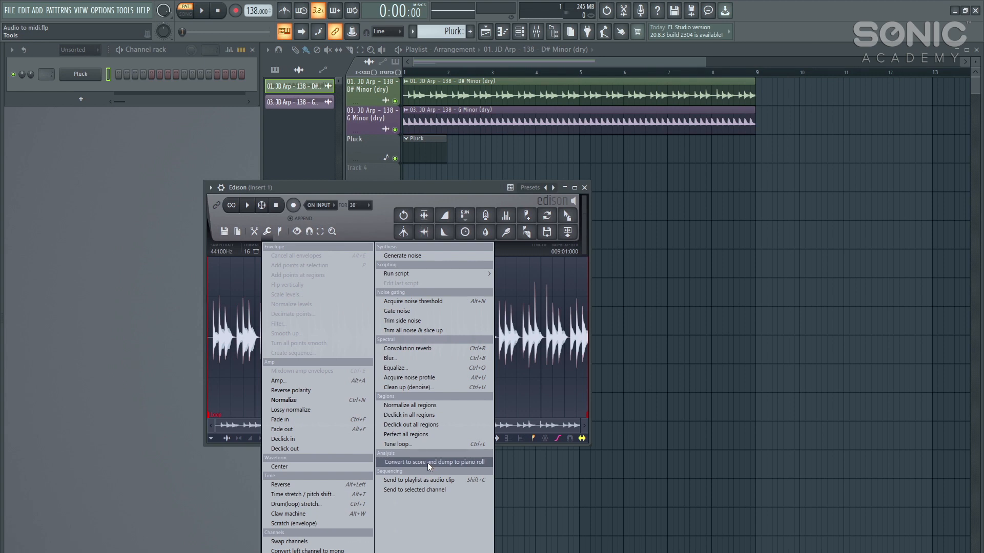
Step: Convert the D# Minor arp to Pluck piano roll notes and play them back
{"action": "left_click", "coordinate": [432, 462]}
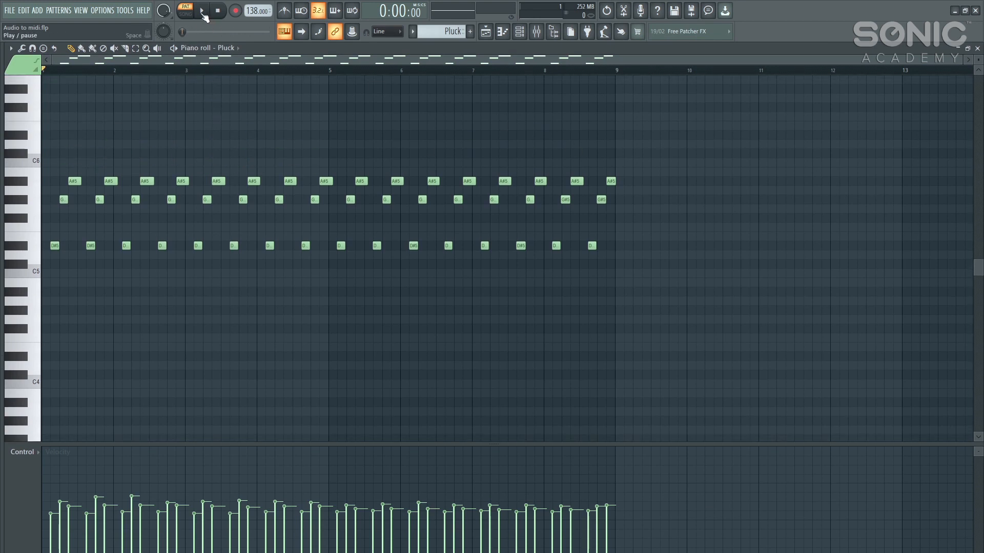
{"action": "left_click", "coordinate": [201, 10]}
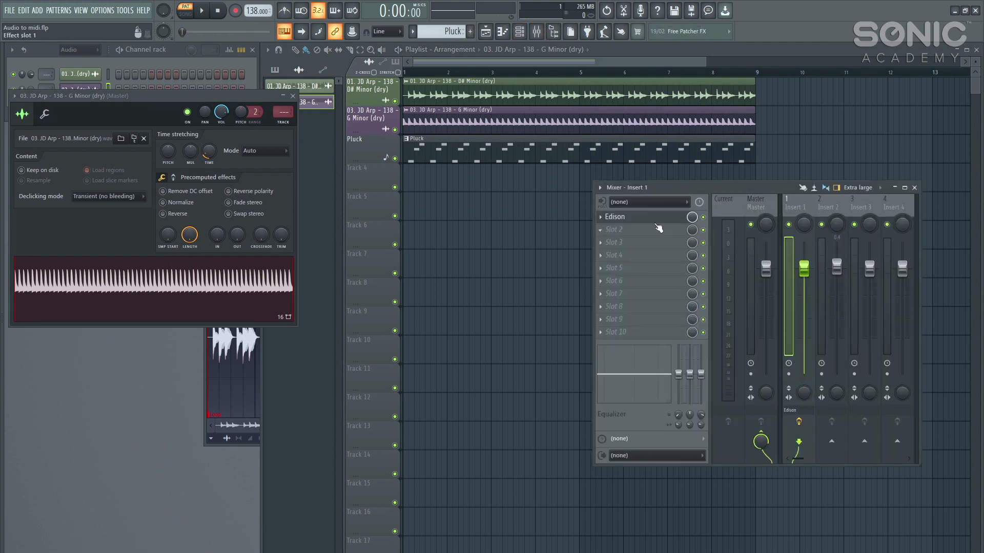
Step: Load the JD Arp G Minor audio into Edison from the mixer insert and show its audio tools
{"action": "left_click", "coordinate": [614, 216]}
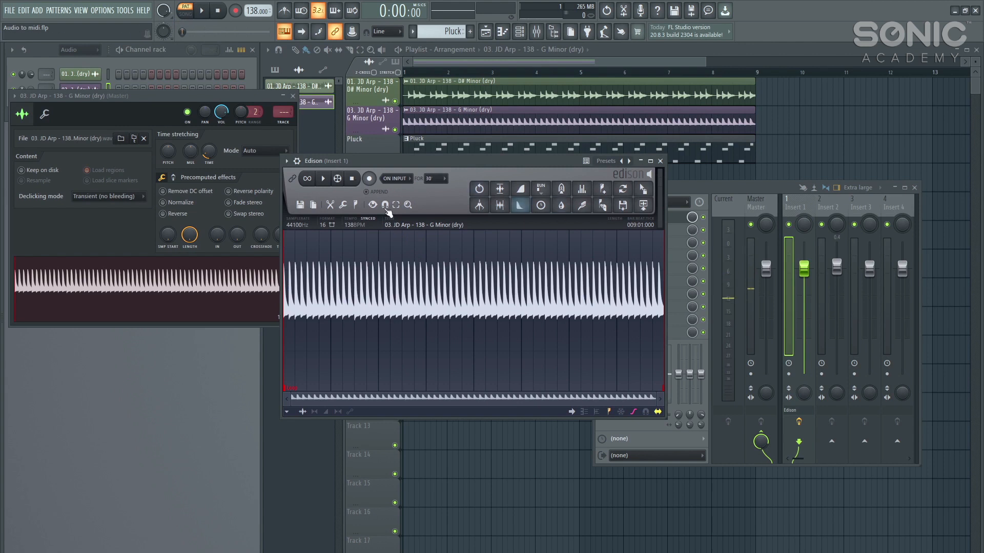
{"action": "left_click", "coordinate": [322, 178]}
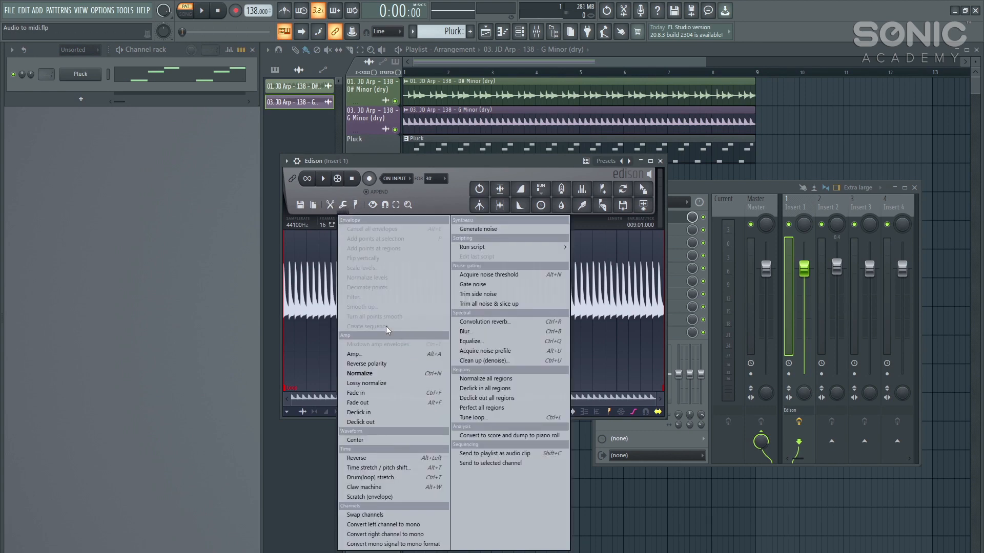
{"action": "mouse_move", "coordinate": [480, 435]}
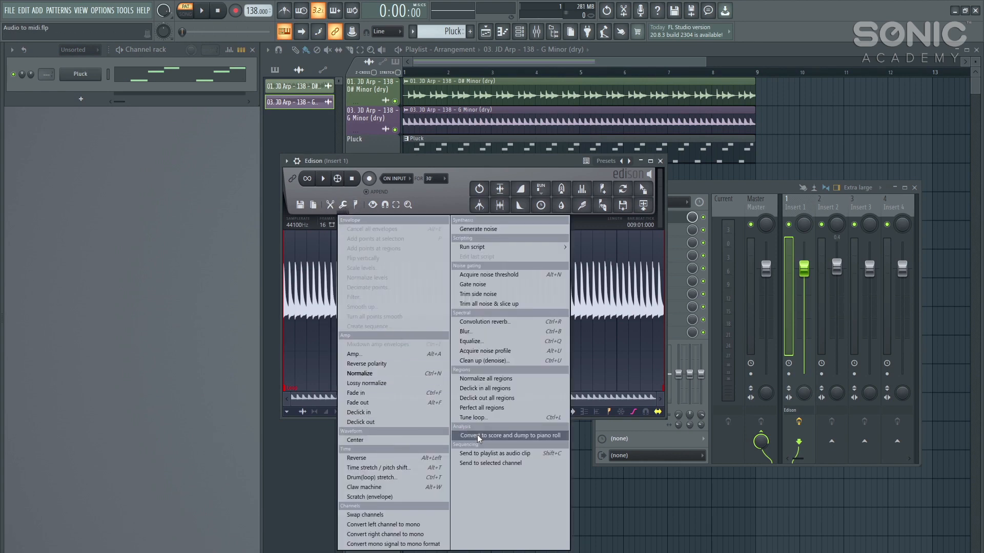
Step: Dump the G Minor arp to Pluck piano roll notes and audition the converted F5 note
{"action": "left_click", "coordinate": [511, 435]}
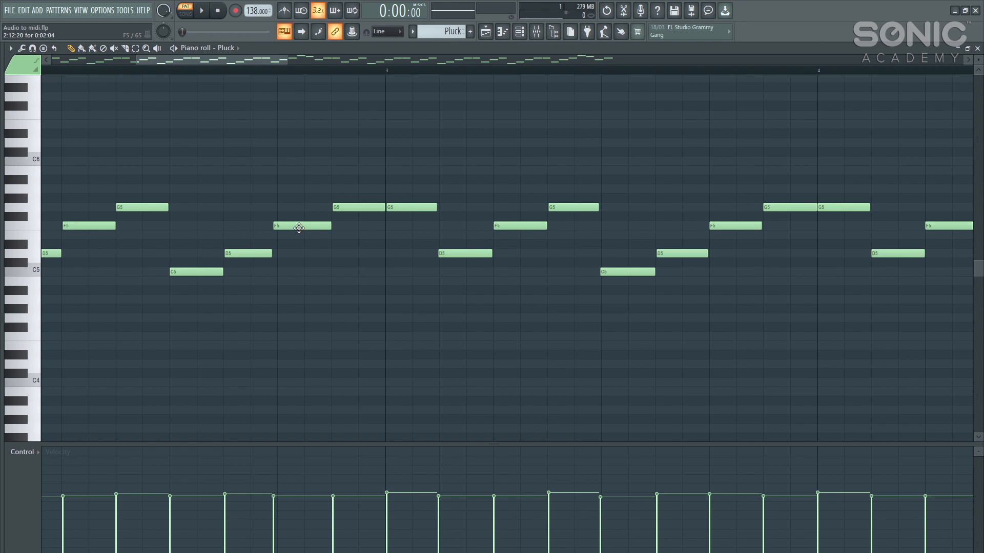
{"action": "left_click", "coordinate": [302, 226]}
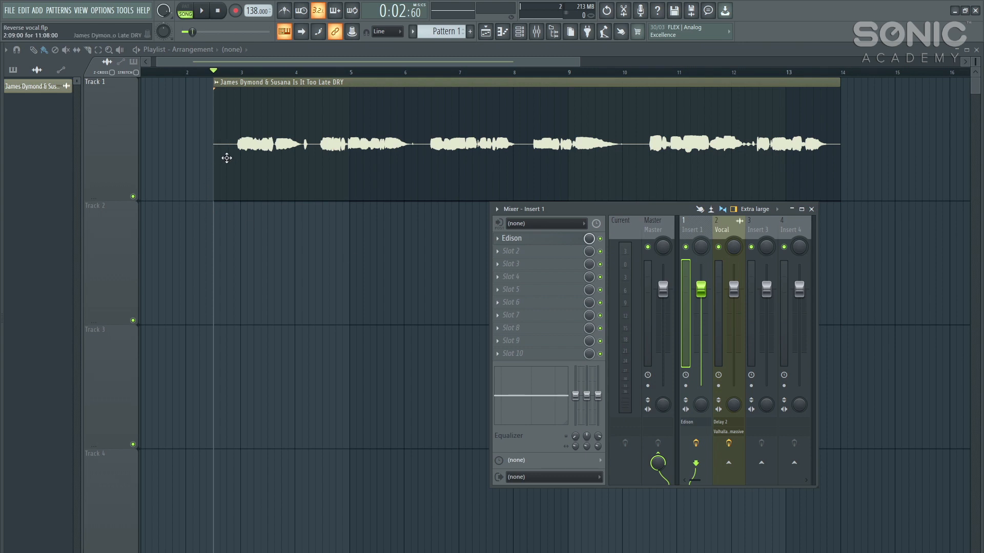
{"action": "mouse_move", "coordinate": [624, 126]}
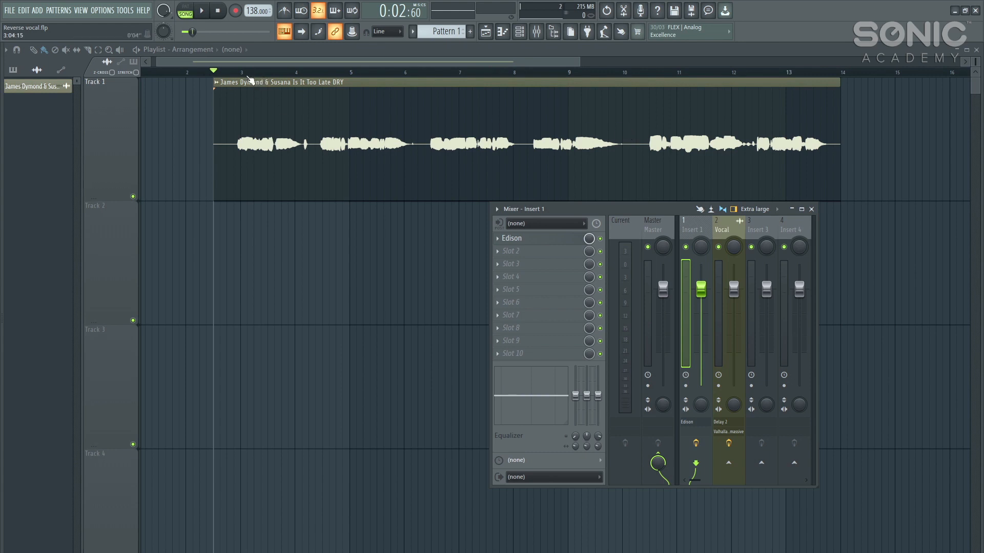
Step: Bring the mixer back and open Edison with the James Dymond & Susana vocal on insert 1
{"action": "left_click", "coordinate": [204, 11]}
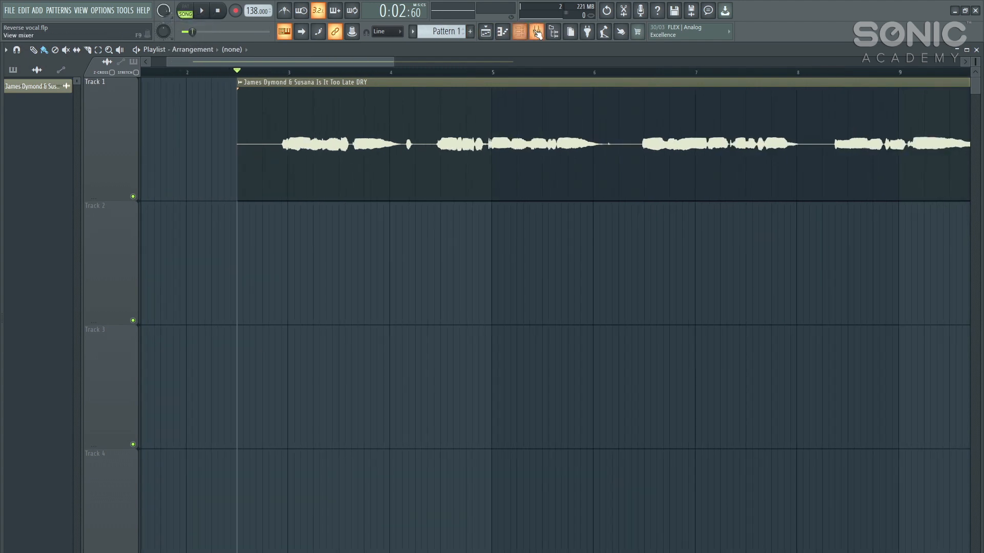
{"action": "left_click", "coordinate": [536, 31]}
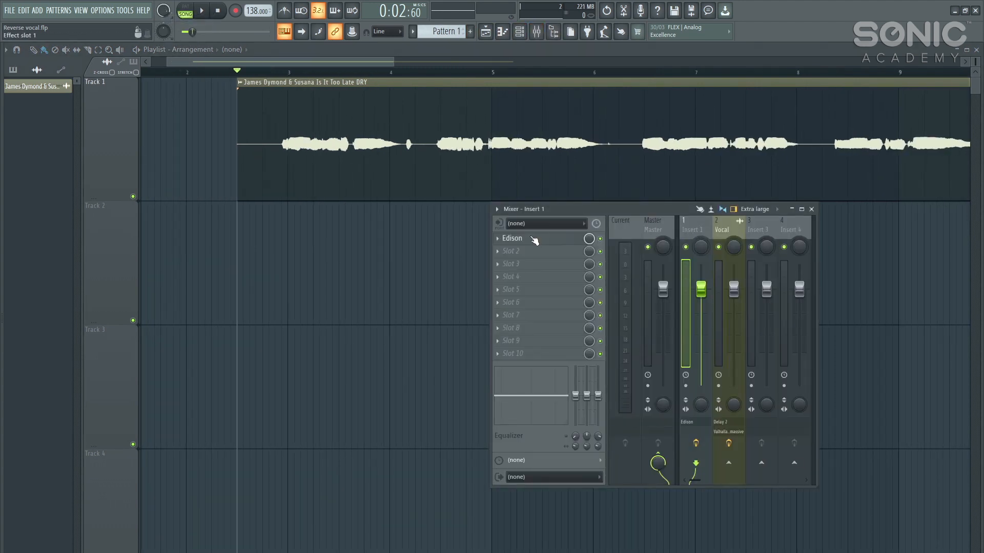
{"action": "left_click", "coordinate": [512, 239]}
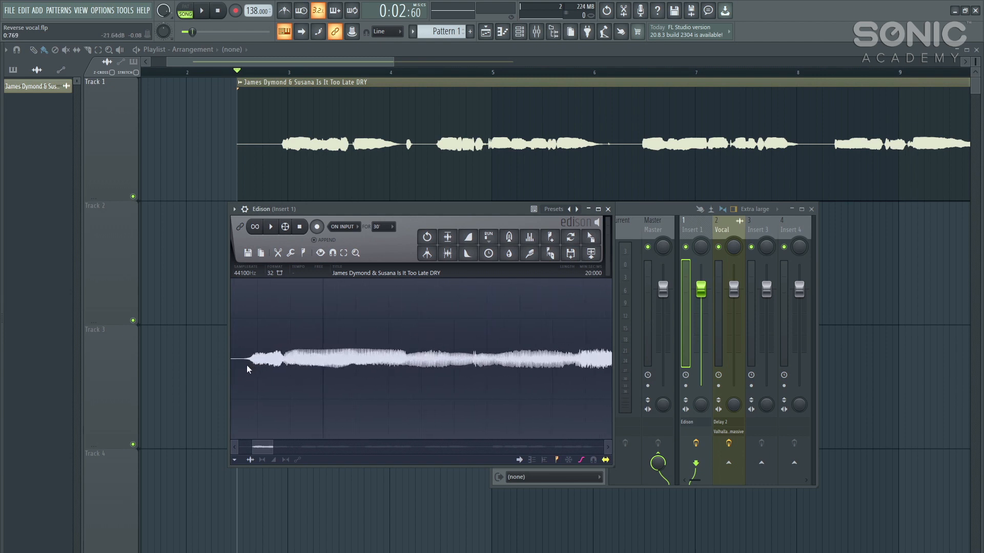
Step: Select and zoom into the opening vocal phrase, then trim Edison to that half-second slice
{"action": "left_click_drag", "start_coordinate": [235, 360], "coordinate": [502, 361]}
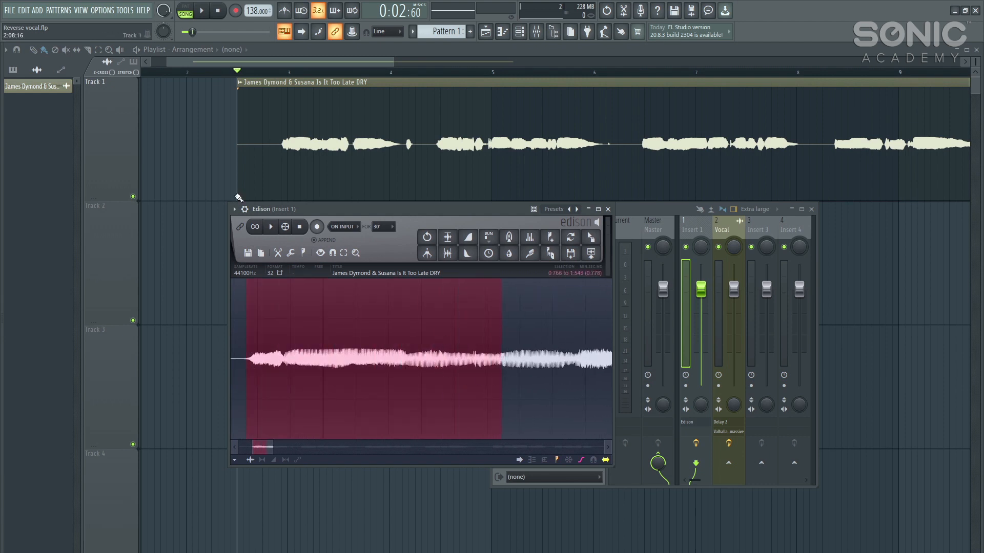
{"action": "left_click", "coordinate": [270, 227]}
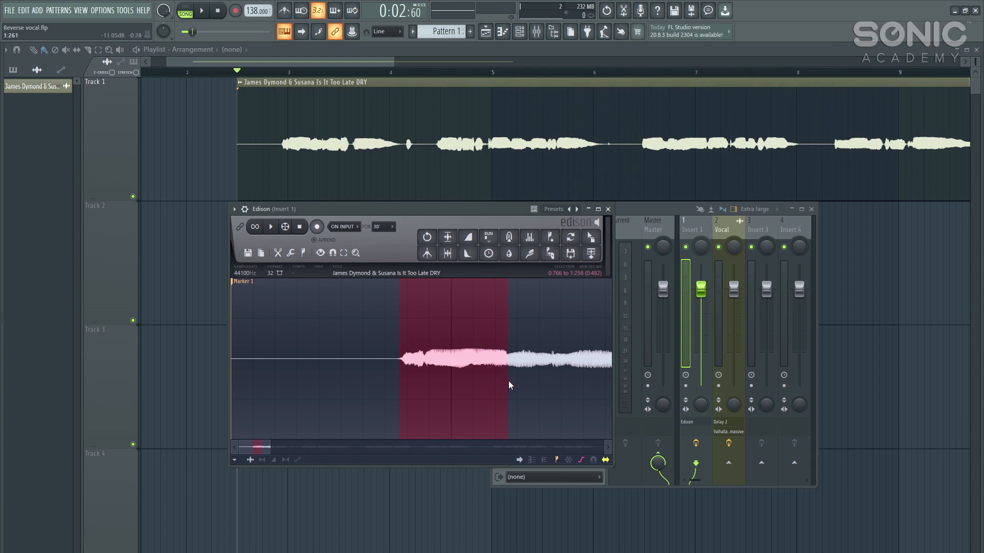
{"action": "left_click", "coordinate": [270, 226]}
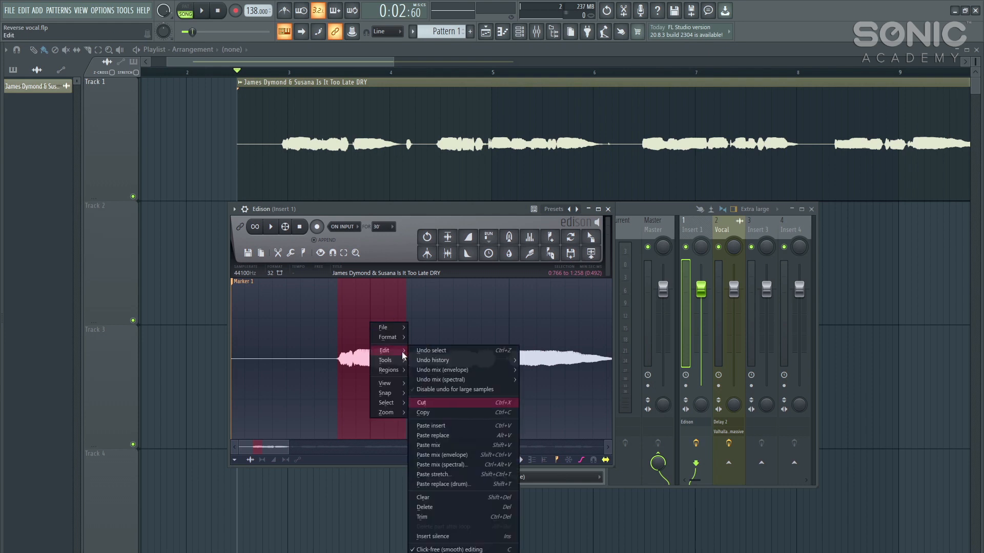
{"action": "mouse_move", "coordinate": [442, 523]}
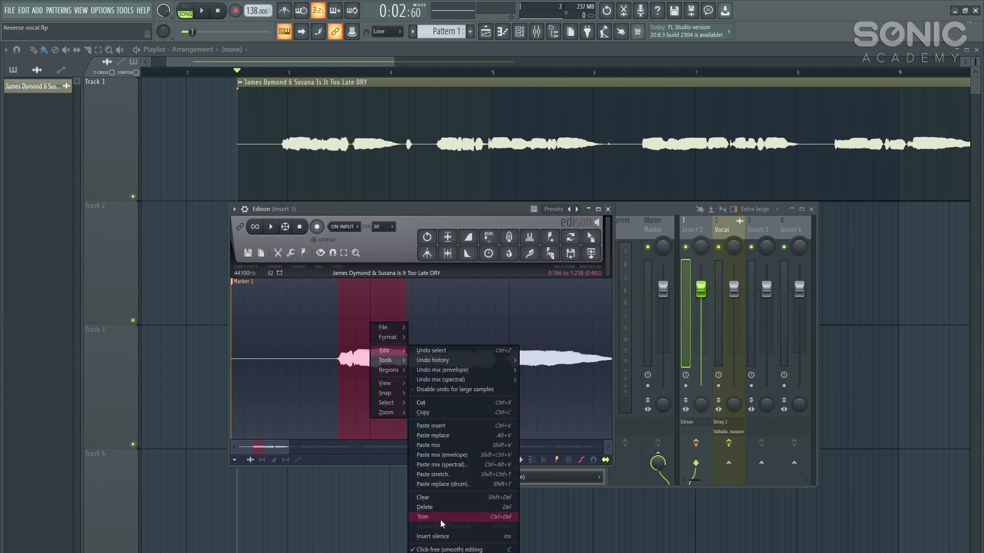
{"action": "left_click", "coordinate": [423, 517]}
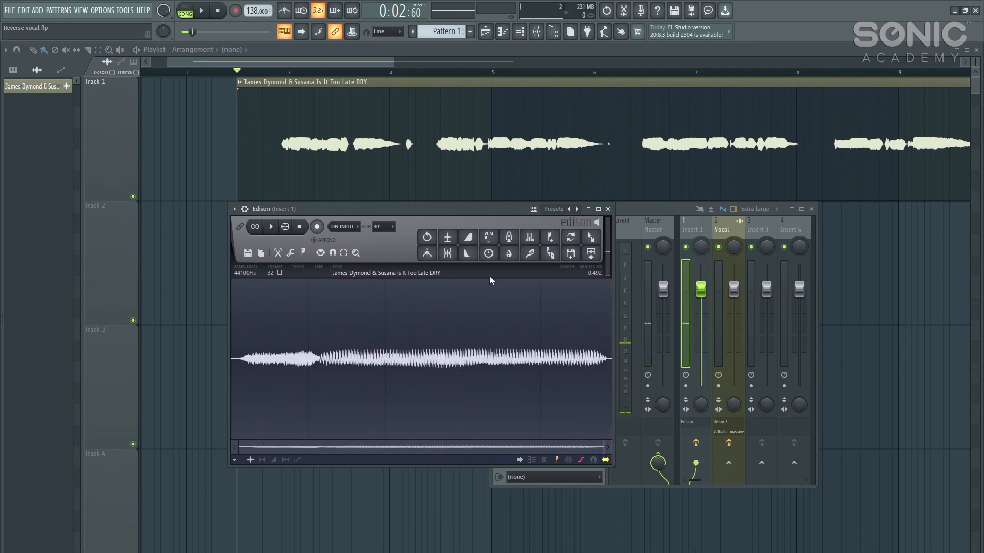
Step: Apply Edison's convolution reverb with Add tail, stretching the slice to about four seconds
{"action": "left_click", "coordinate": [509, 253]}
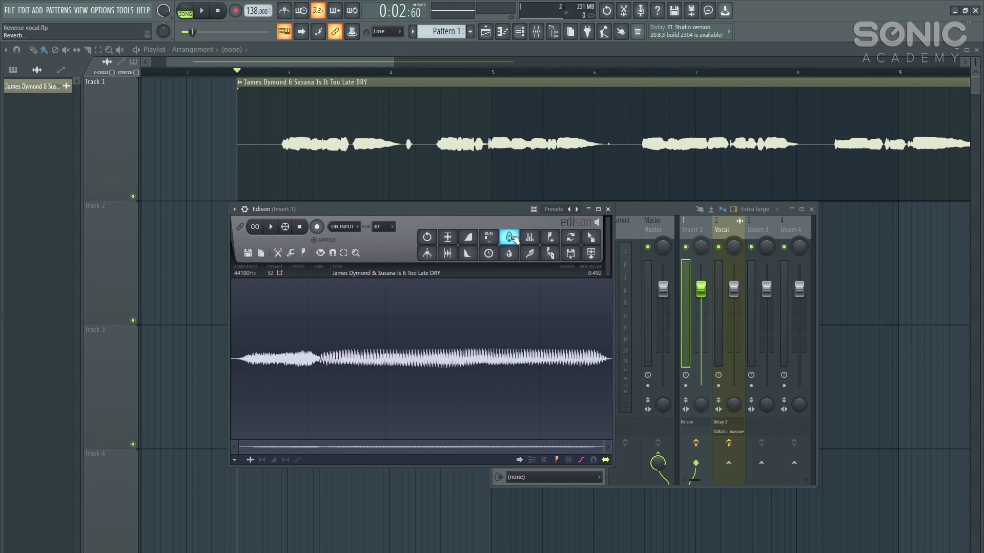
{"action": "left_click", "coordinate": [509, 237]}
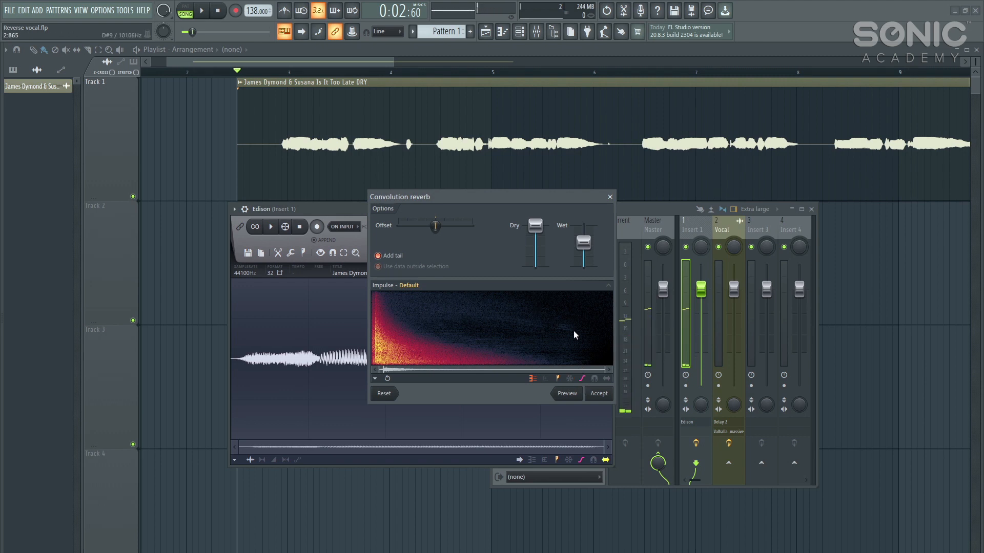
{"action": "left_click", "coordinate": [598, 393]}
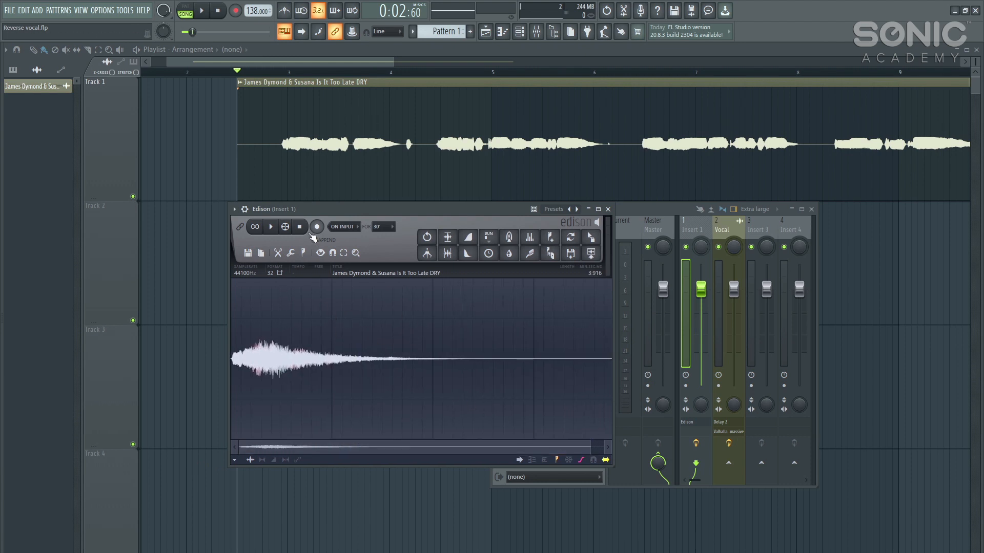
{"action": "left_click", "coordinate": [270, 226]}
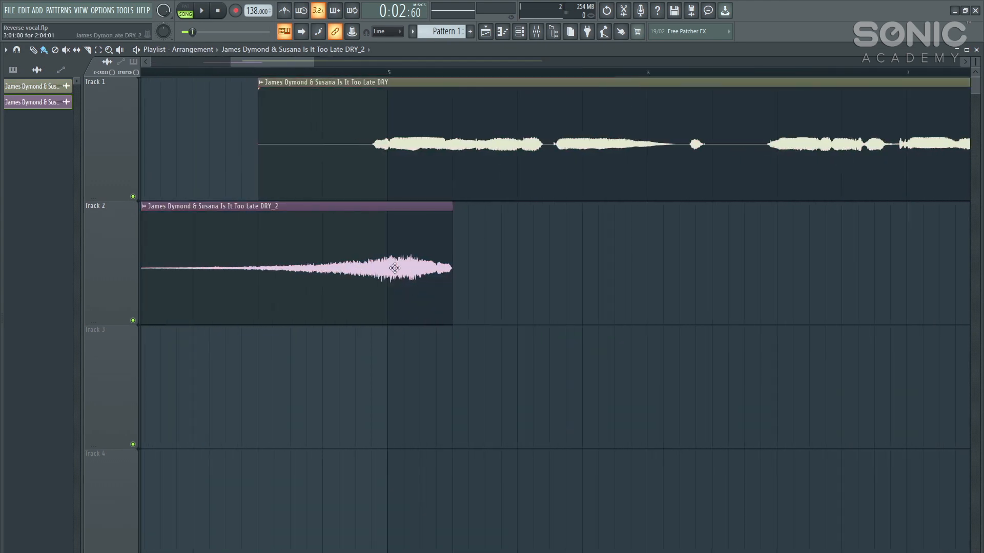
Step: Shift the reversed Track 2 clip earlier, end it at the vocal entry, and play back the transition
{"action": "left_click_drag", "start_coordinate": [450, 269], "coordinate": [420, 269]}
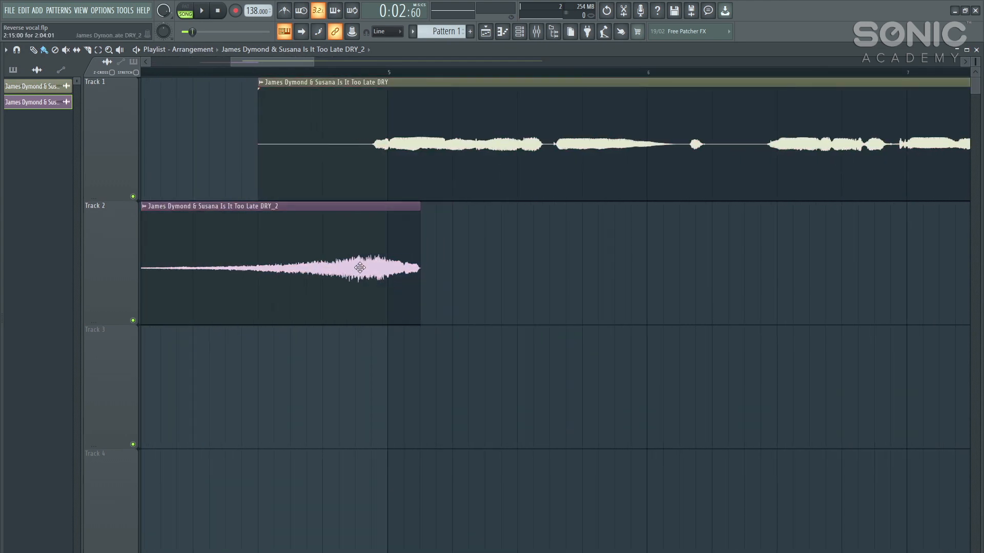
{"action": "mouse_move", "coordinate": [238, 219]}
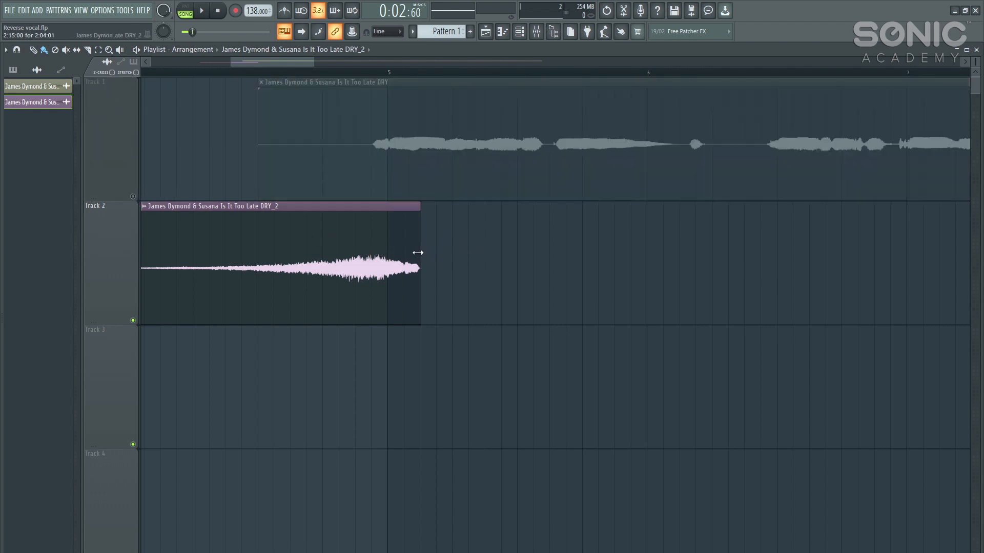
{"action": "left_click_drag", "start_coordinate": [419, 263], "coordinate": [393, 268]}
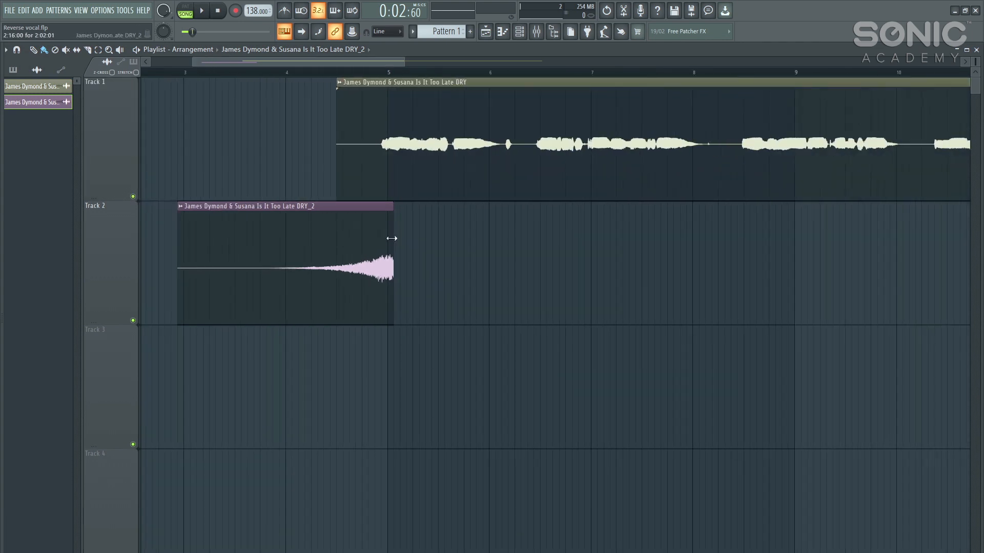
{"action": "left_click", "coordinate": [205, 10]}
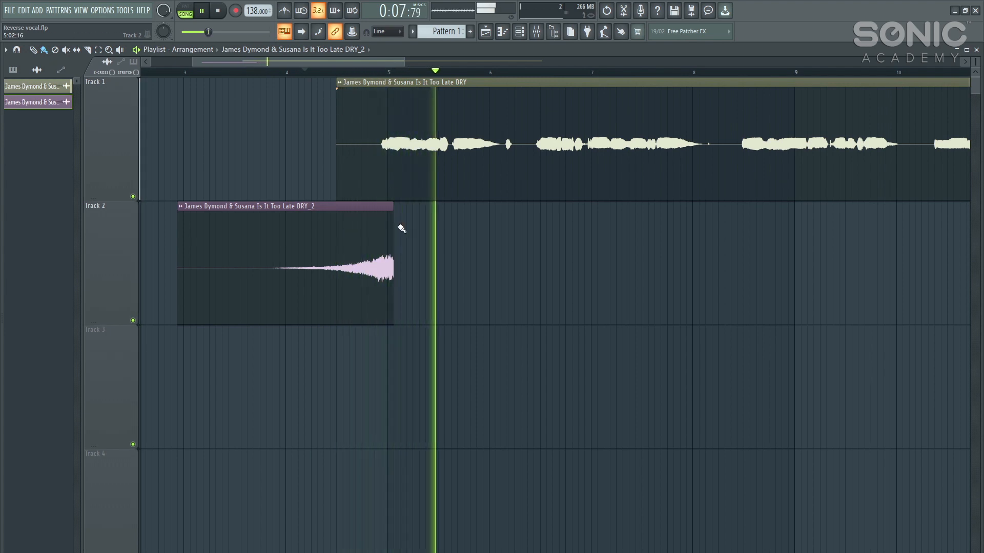
{"action": "left_click", "coordinate": [212, 10]}
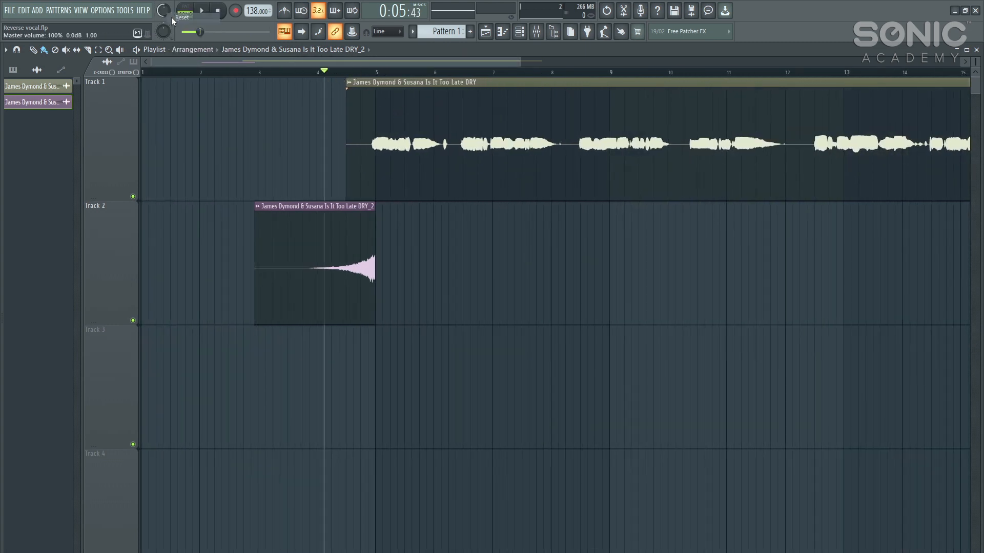
{"action": "left_click", "coordinate": [202, 11]}
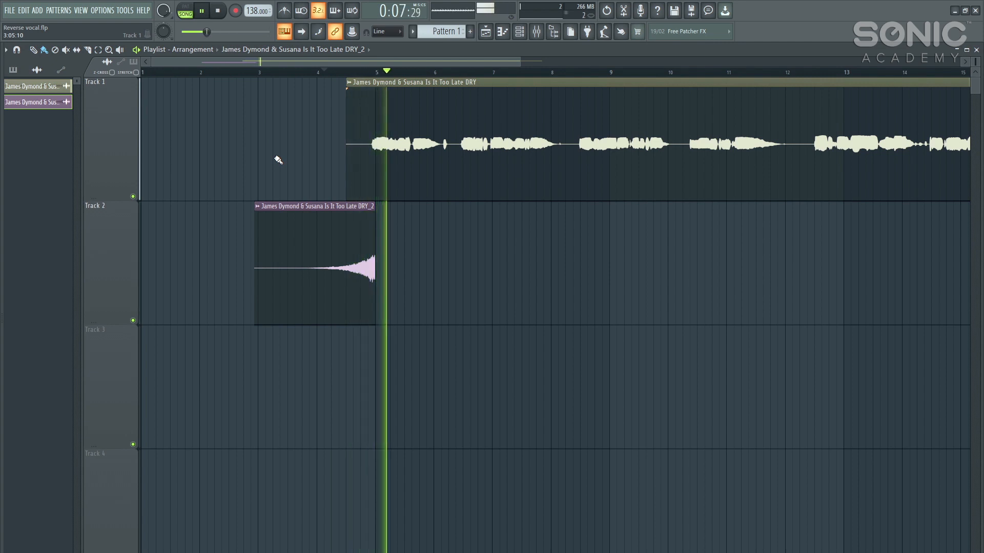